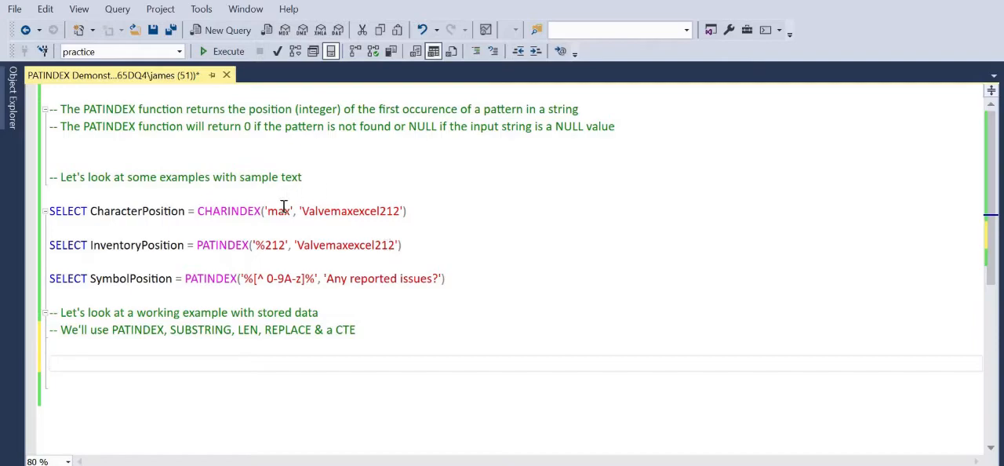
pyautogui.moveTo(377, 211)
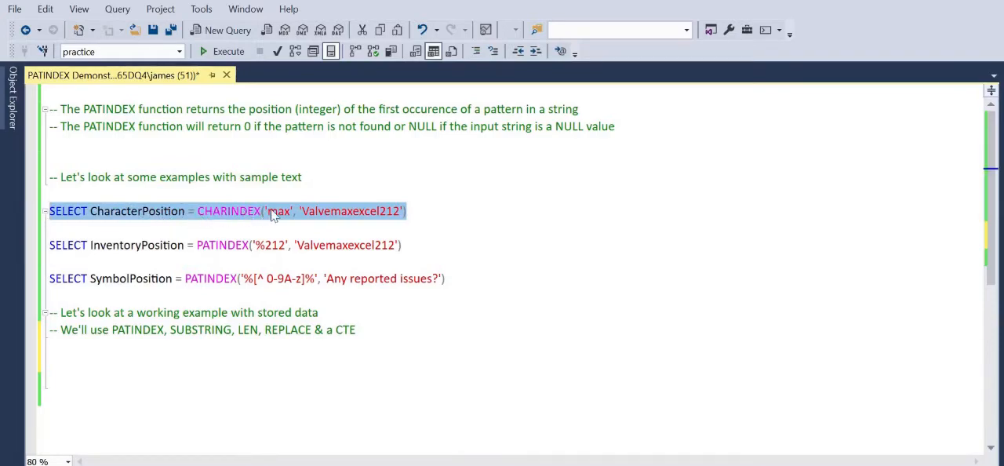
pyautogui.moveTo(329, 220)
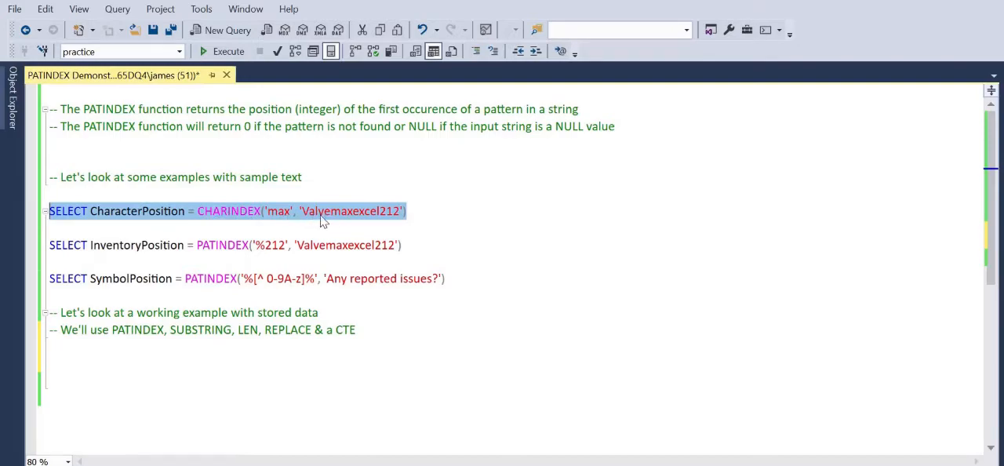
pyautogui.moveTo(336, 223)
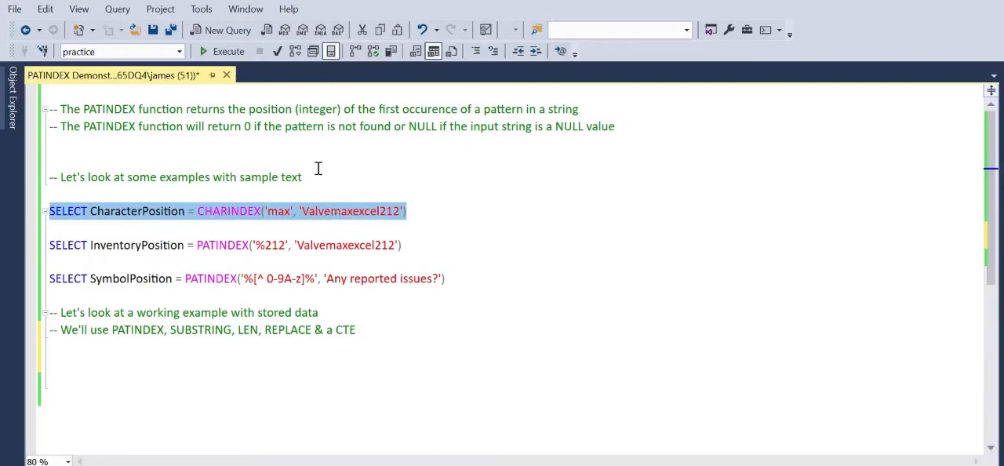
# Run the CHARINDEX example for 'max' in 'Valvemaxexcel212', returning CharacterPosition 6
pyautogui.click(229, 50)
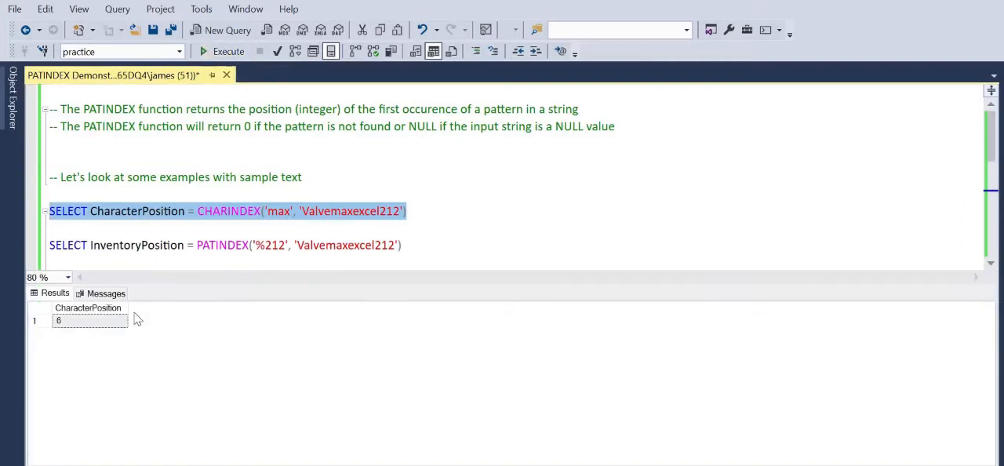
pyautogui.moveTo(384, 227)
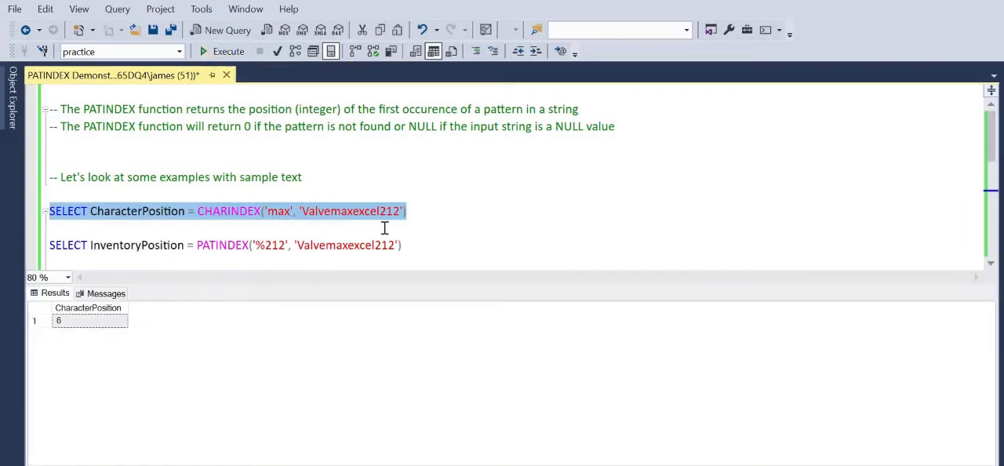
pyautogui.moveTo(384, 223)
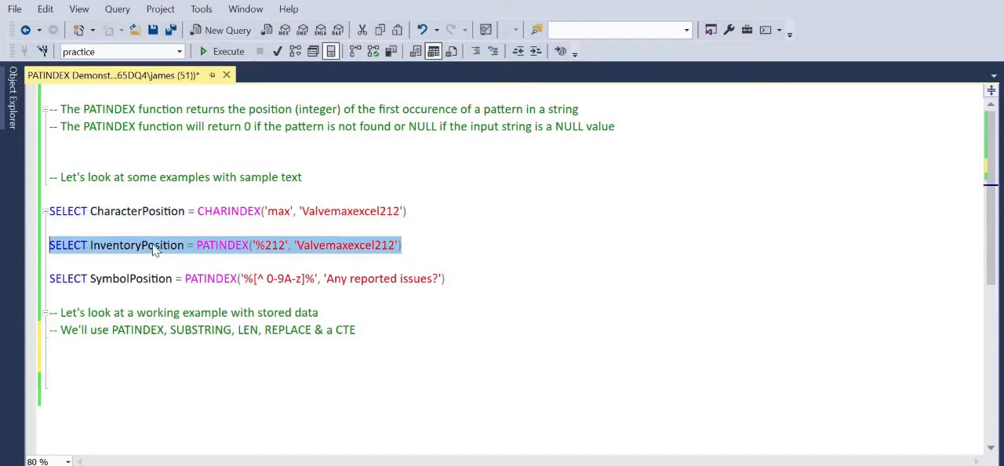
pyautogui.moveTo(311, 250)
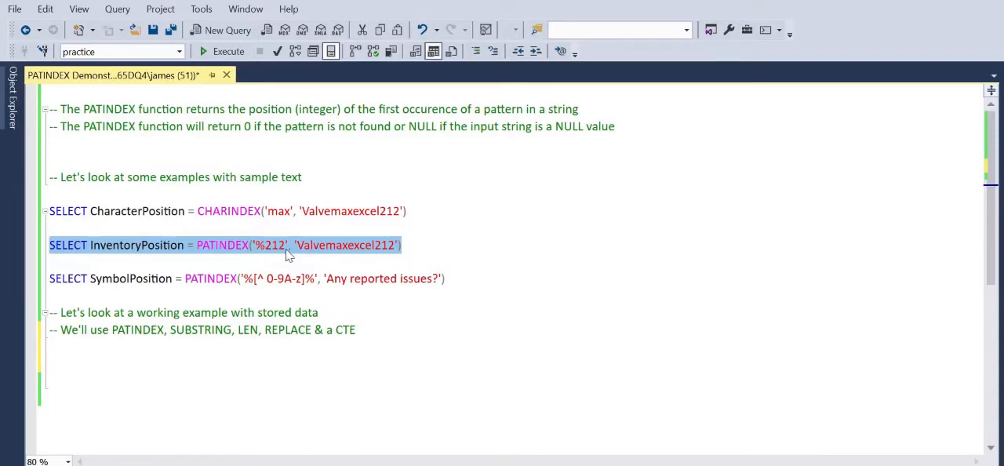
pyautogui.moveTo(321, 254)
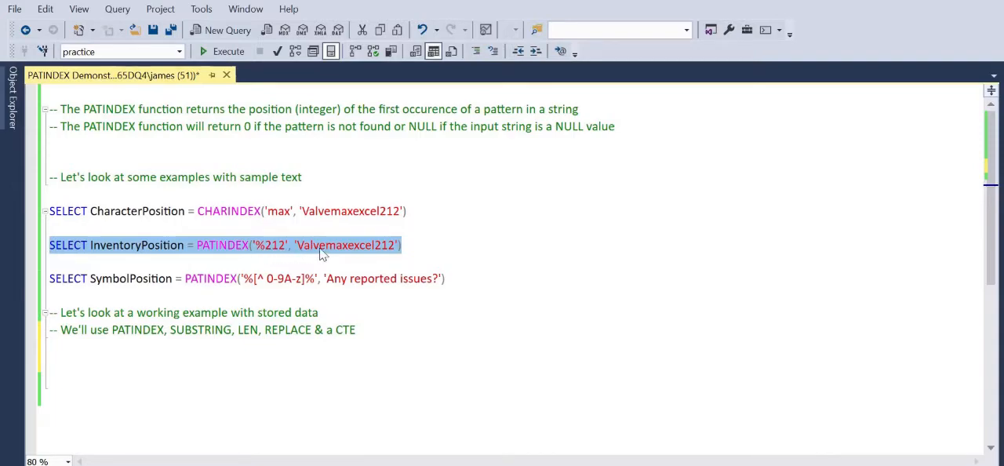
pyautogui.moveTo(338, 254)
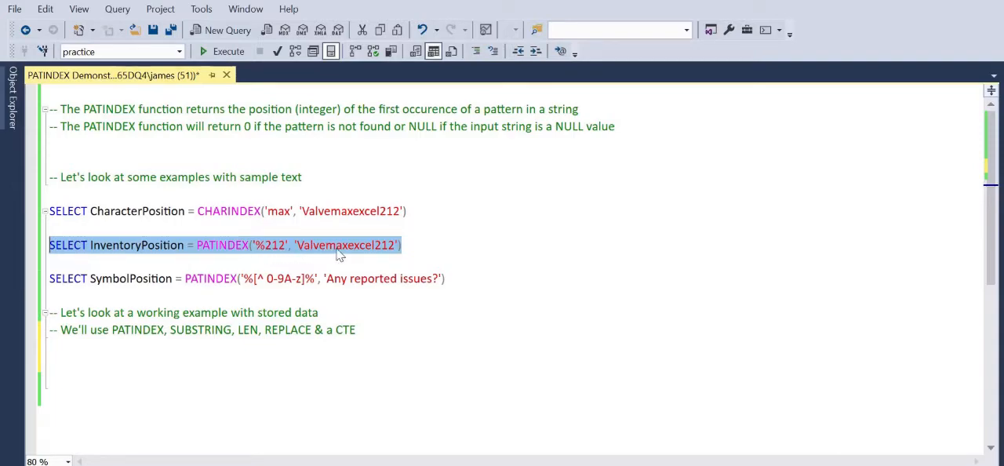
pyautogui.moveTo(370, 257)
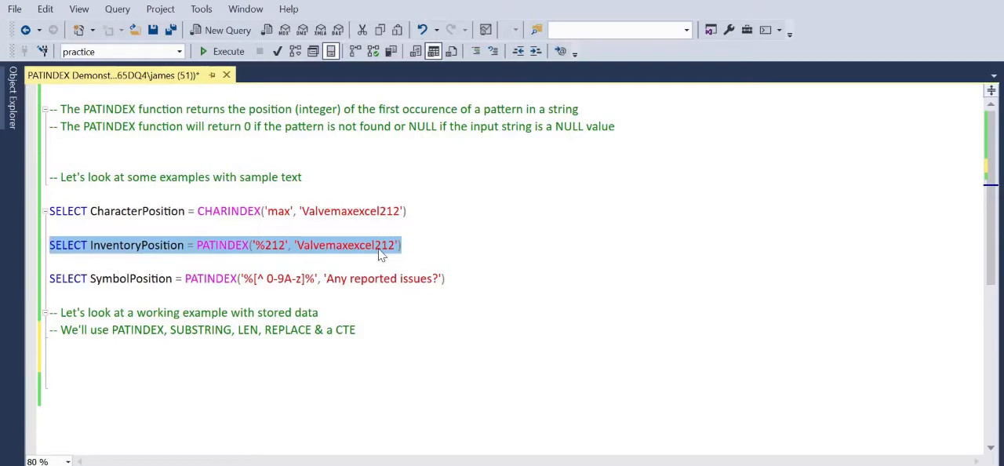
pyautogui.moveTo(229, 50)
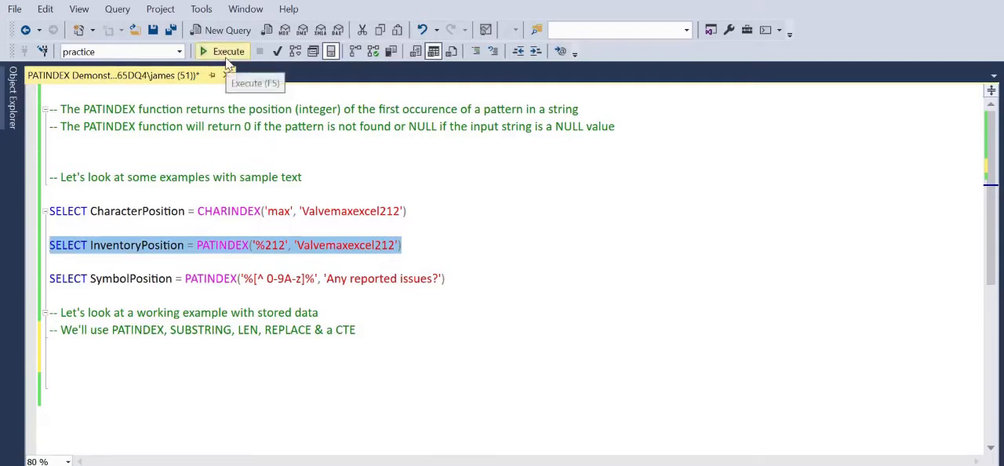
# Run the PATINDEX '%212' example on 'Valvemaxexcel212', returning InventoryPosition 14
pyautogui.click(229, 50)
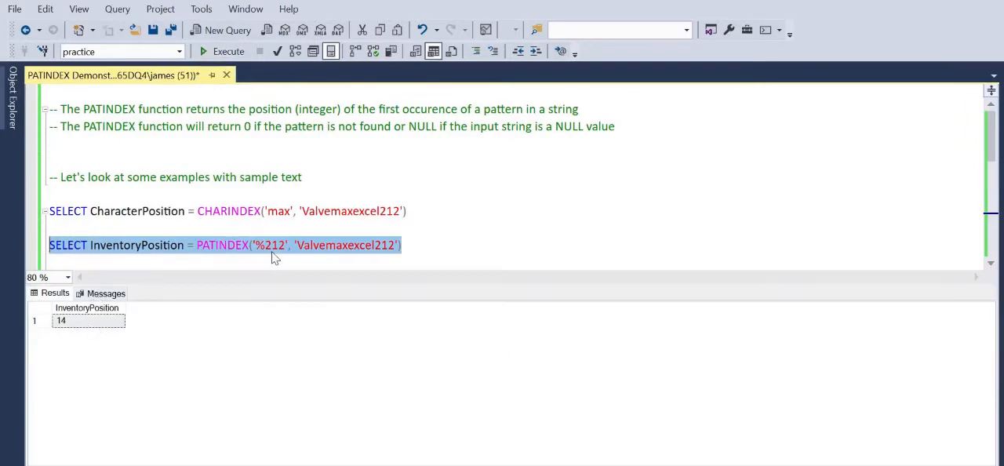
pyautogui.moveTo(396, 248)
pyautogui.write("SELECT SymbolPosition = PATINDEX('%[^ 0-9A-z]%', 'Any reported issues?")
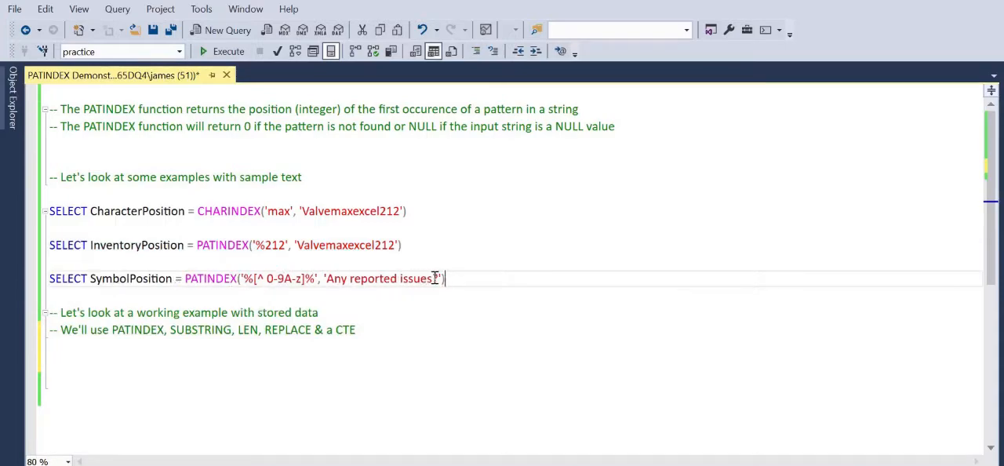
# Finish 'Any reported issues?' with its question mark and run the SymbolPosition PATINDEX query, returning 20
pyautogui.write('?')
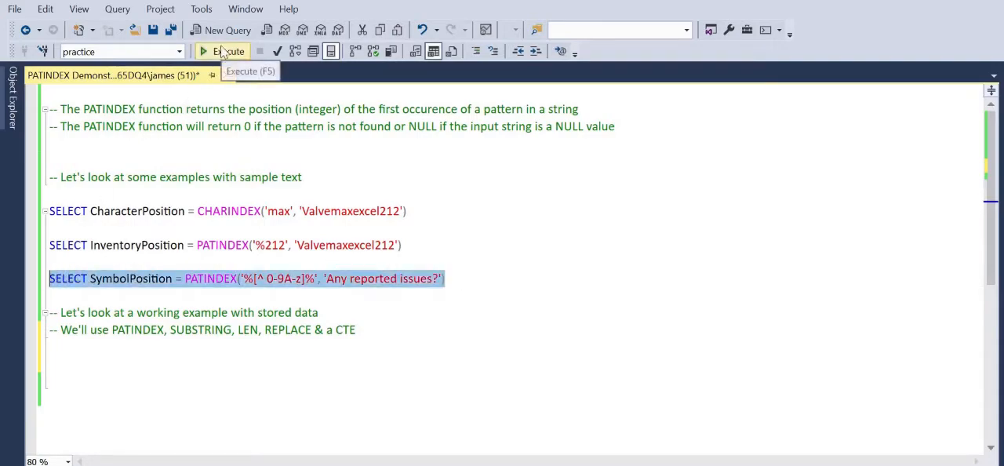
pyautogui.click(229, 51)
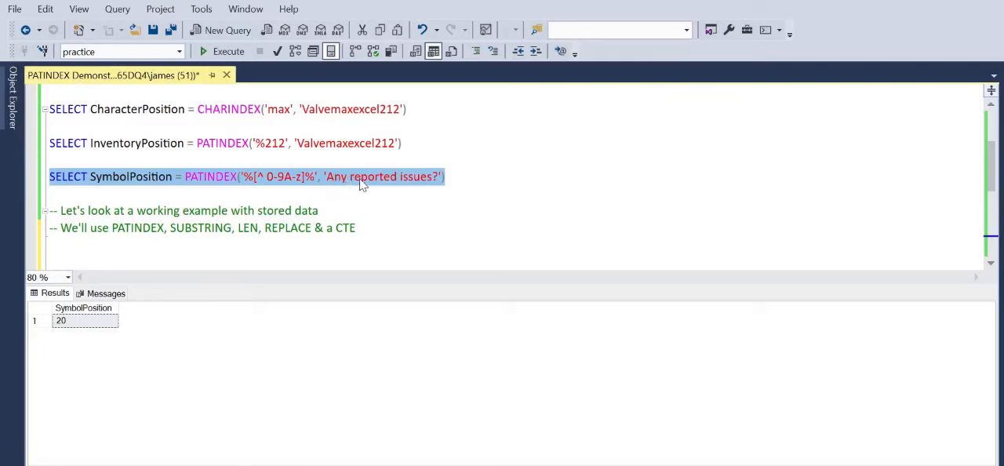
pyautogui.moveTo(384, 185)
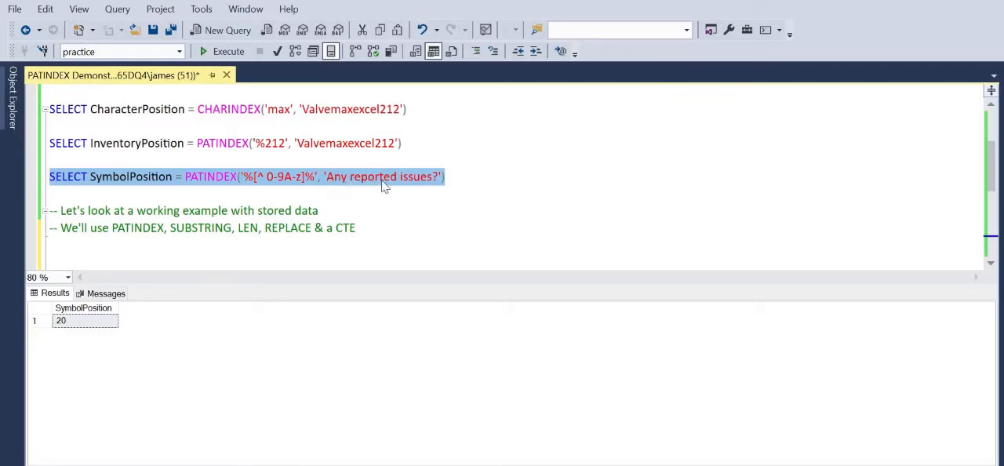
pyautogui.moveTo(406, 182)
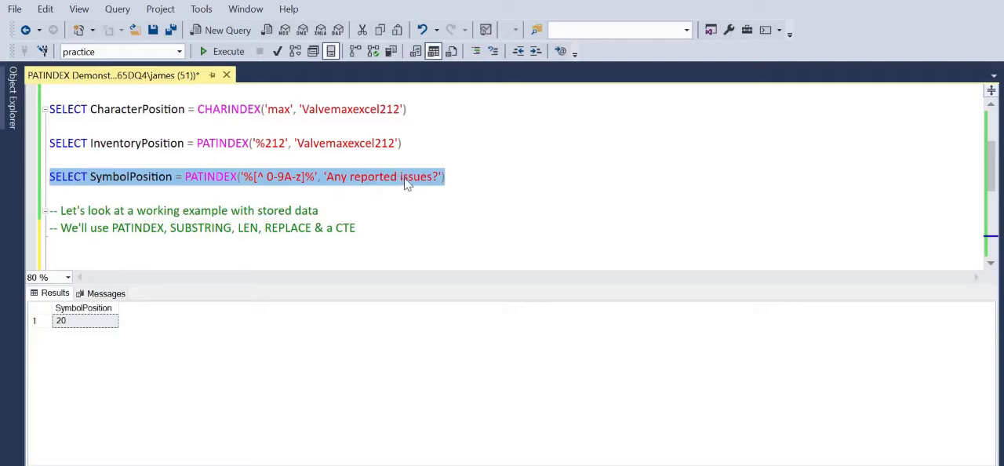
pyautogui.moveTo(433, 185)
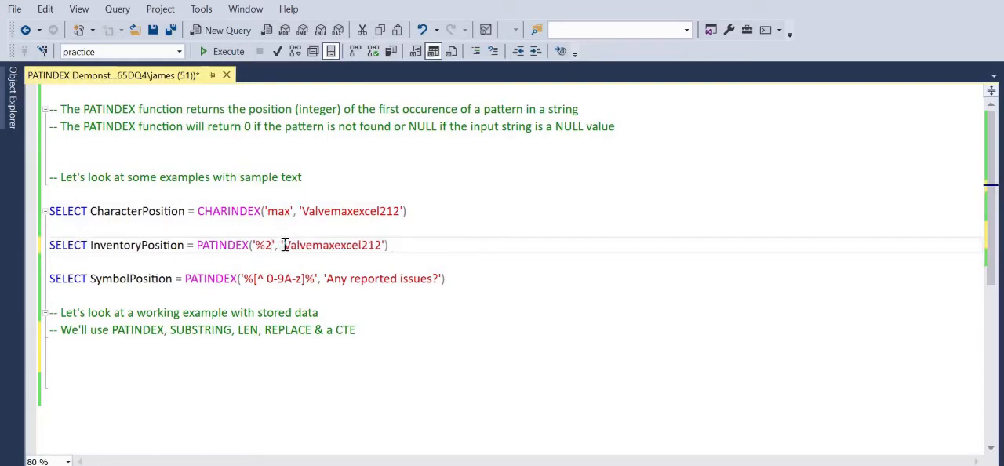
# Change the InventoryPosition pattern to '%55' and run that line to see its result
pyautogui.write('55')
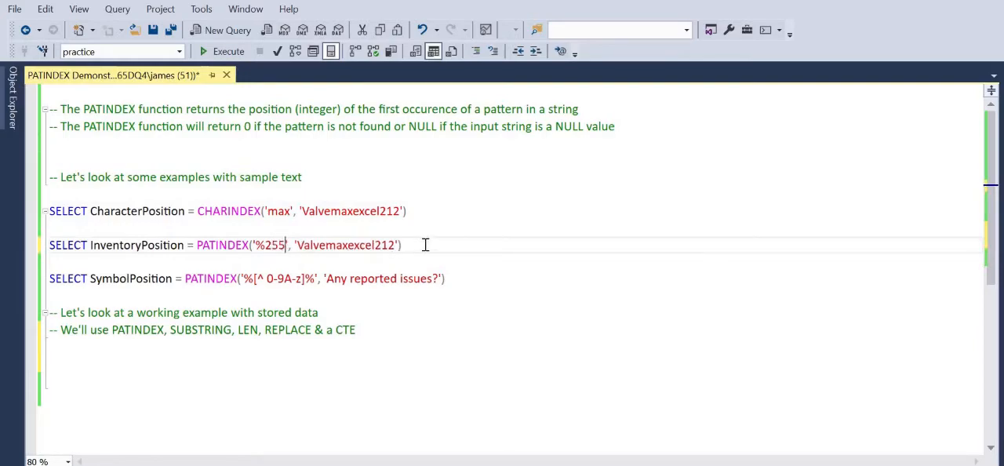
pyautogui.tripleClick(226, 245)
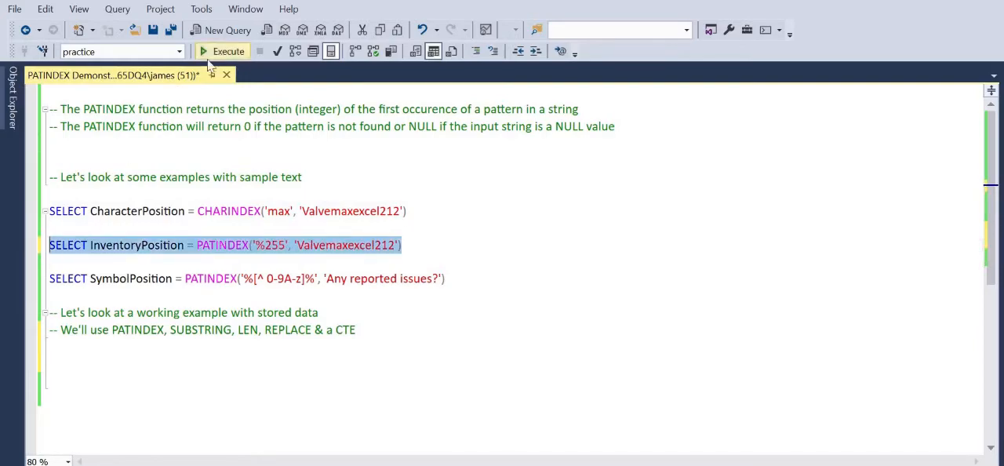
pyautogui.click(229, 50)
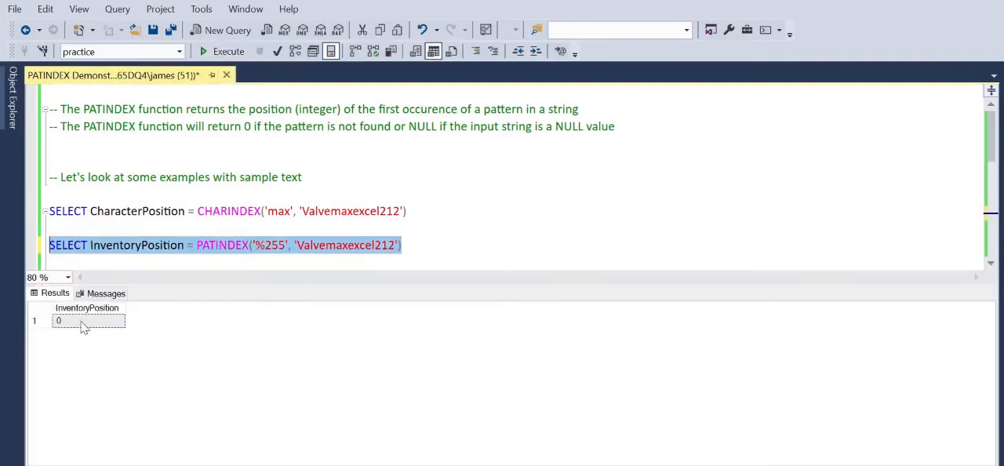
pyautogui.moveTo(373, 253)
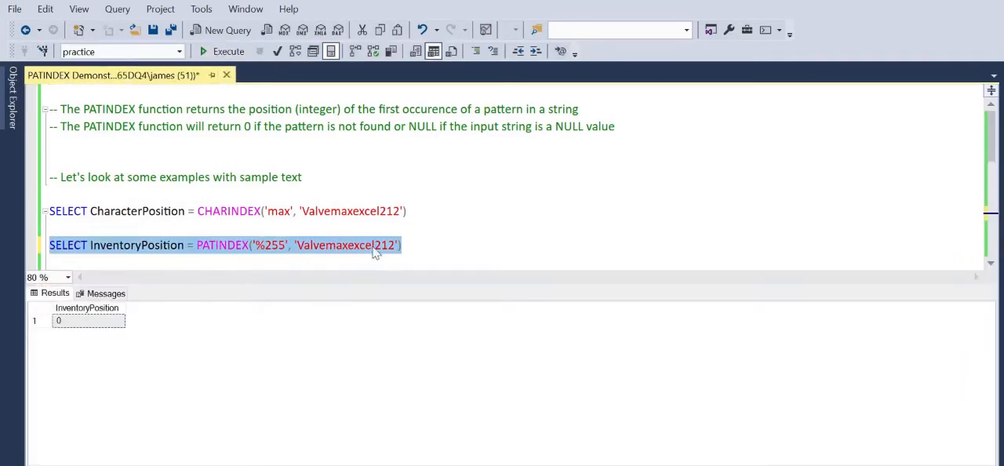
# Restore the pattern to '%212' and rerun the PATINDEX line, returning position 14
pyautogui.click(288, 245)
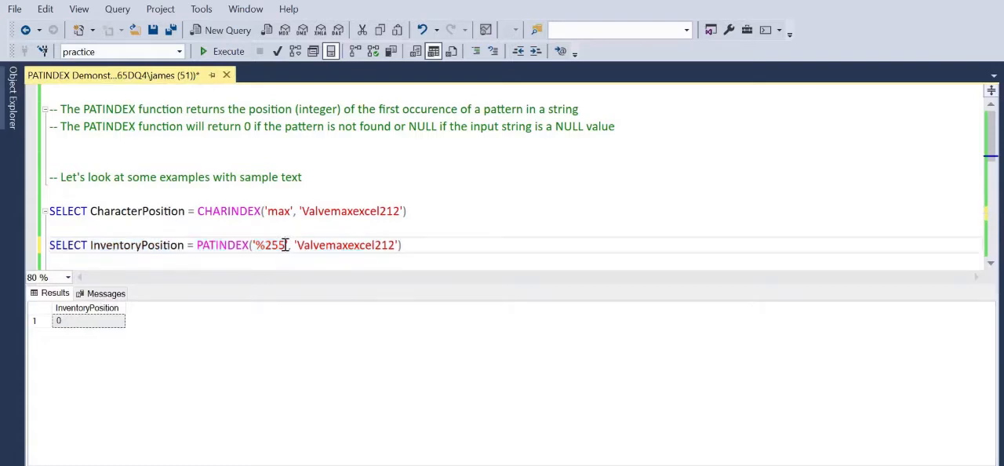
pyautogui.write('212')
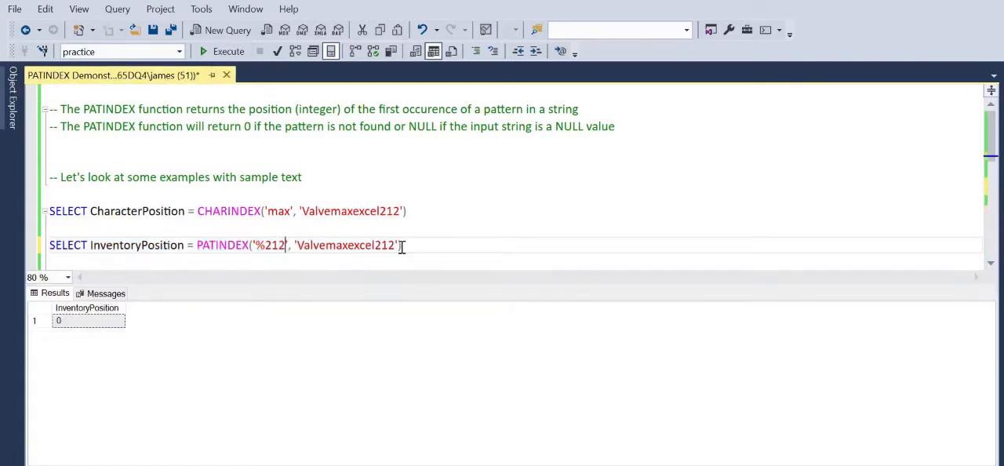
pyautogui.tripleClick(223, 245)
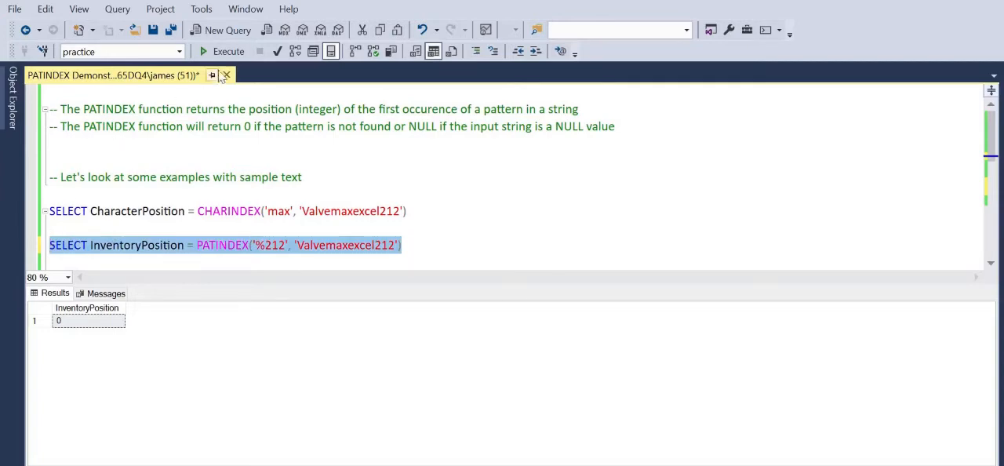
pyautogui.click(229, 51)
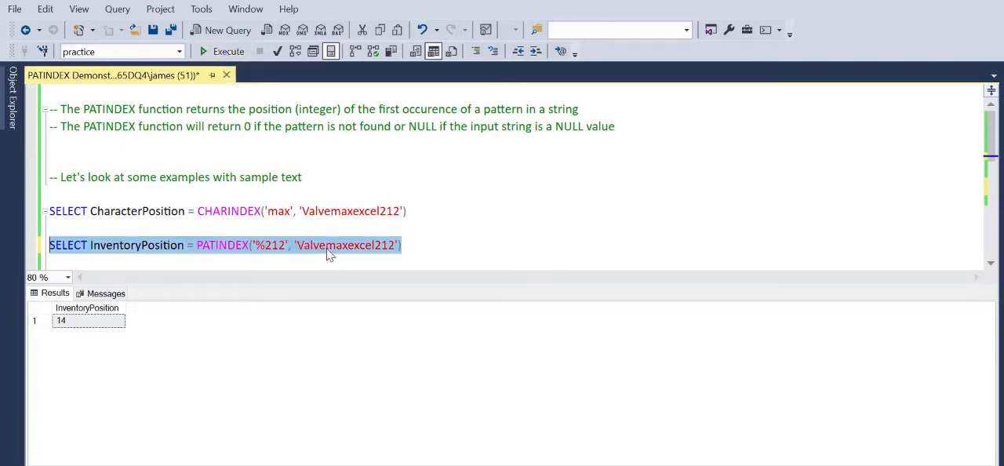
pyautogui.moveTo(377, 258)
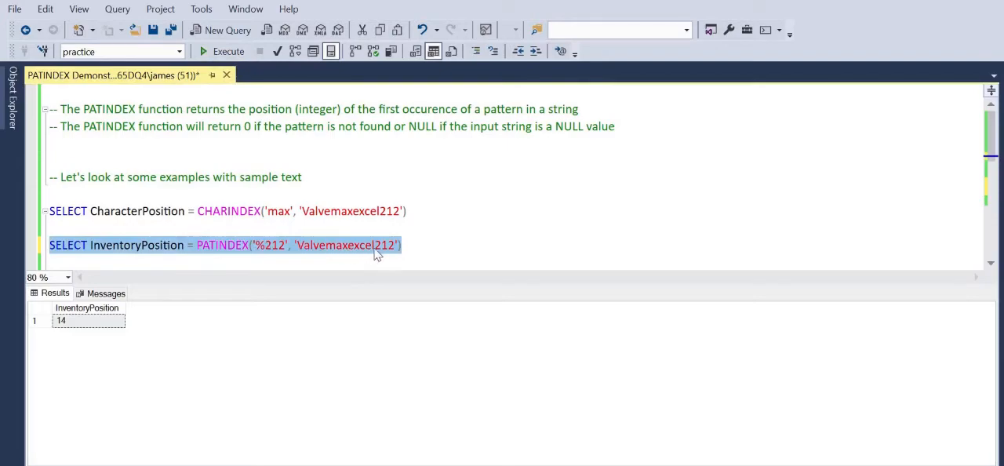
pyautogui.click(421, 245)
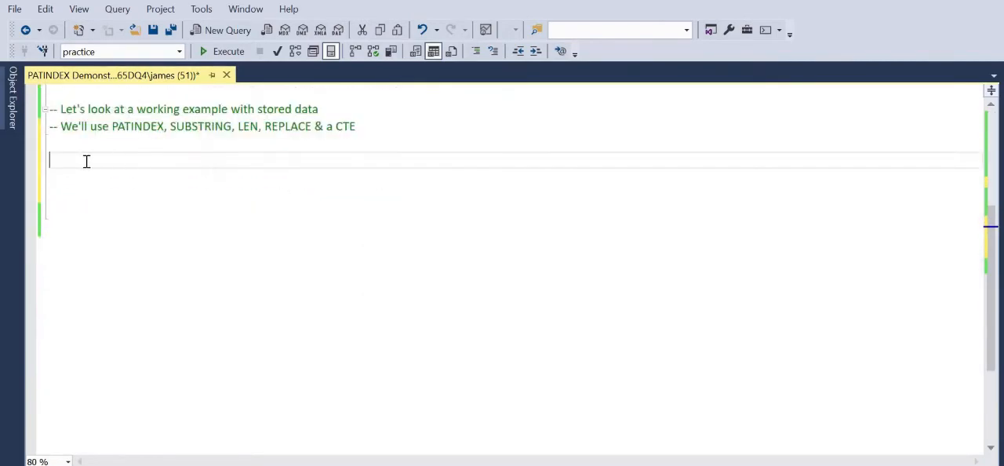
# Write and run SELECT Valve FROM Products, listing the valve codes
pyautogui.write('SELECT *')
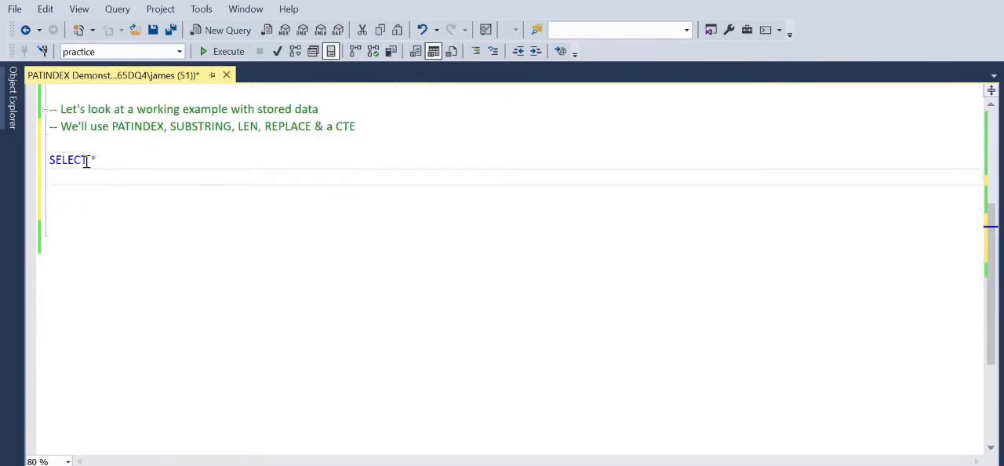
pyautogui.write('Value')
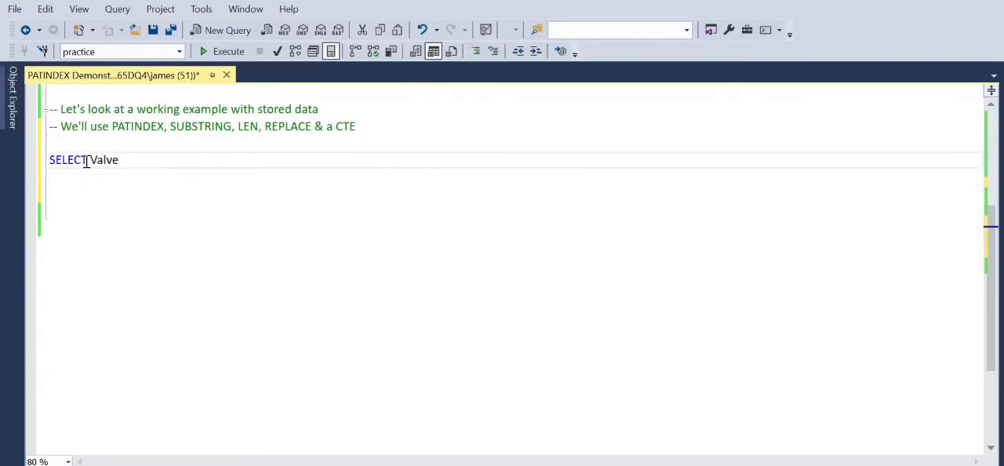
pyautogui.write('FROM Products;')
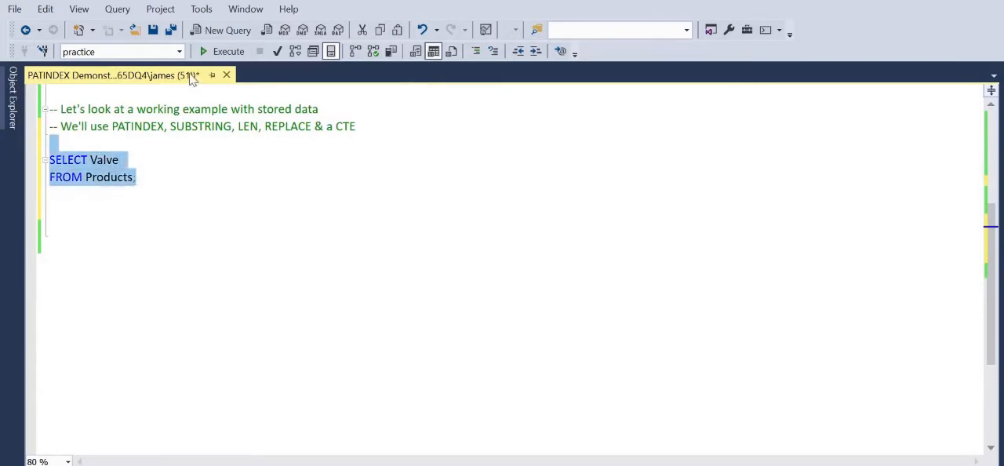
pyautogui.click(229, 50)
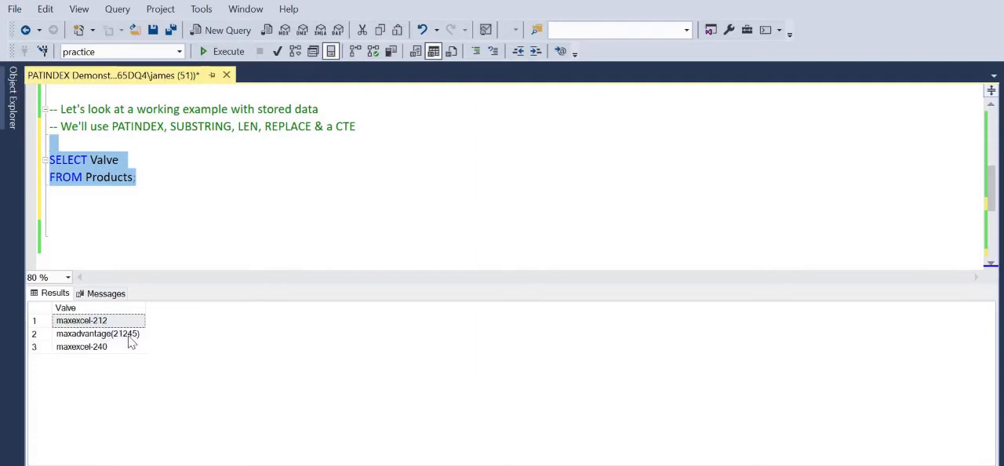
pyautogui.moveTo(113, 342)
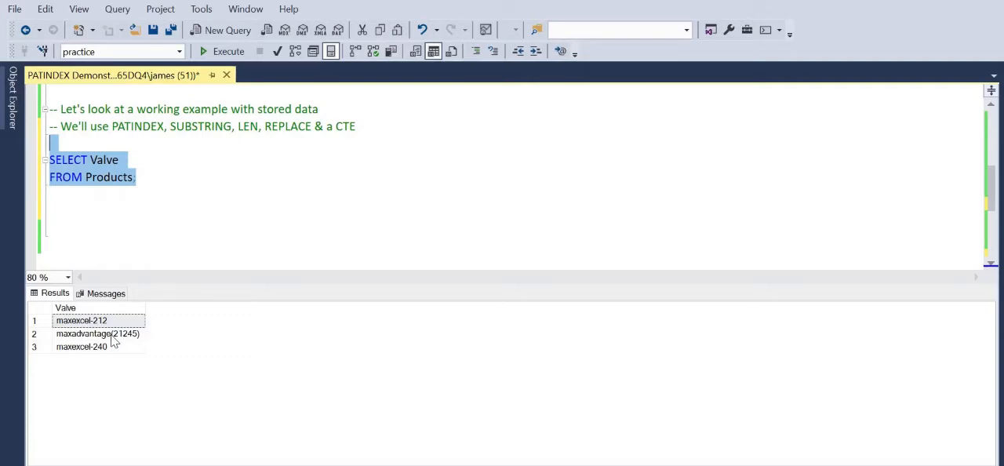
pyautogui.moveTo(107, 358)
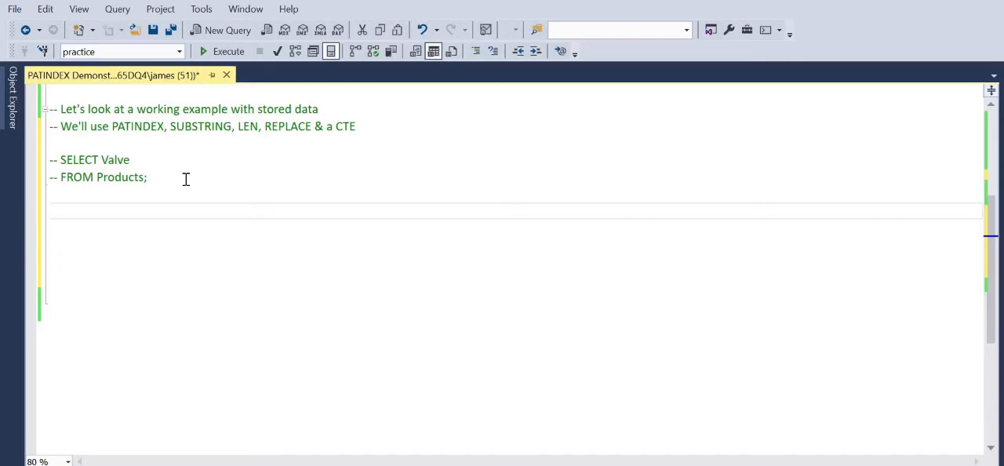
# Write ValveCTE AS (SELECT Valve, CodePosition = PATINDEX('%212%', Valve) FROM Products)
pyautogui.write('WITH')
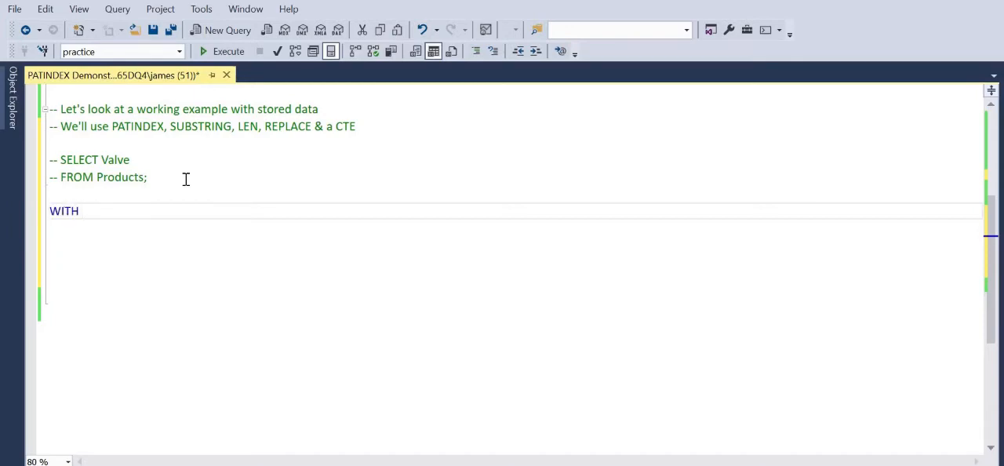
pyautogui.write('V')
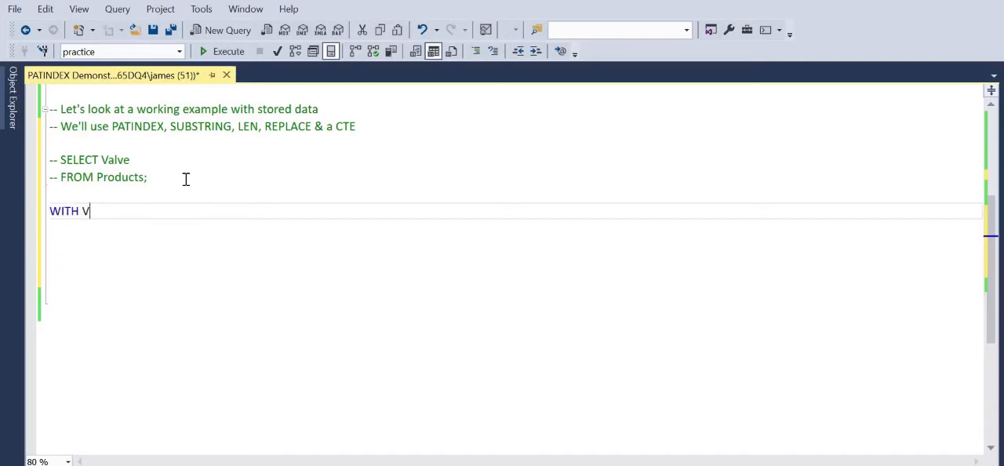
pyautogui.write('alveCTE')
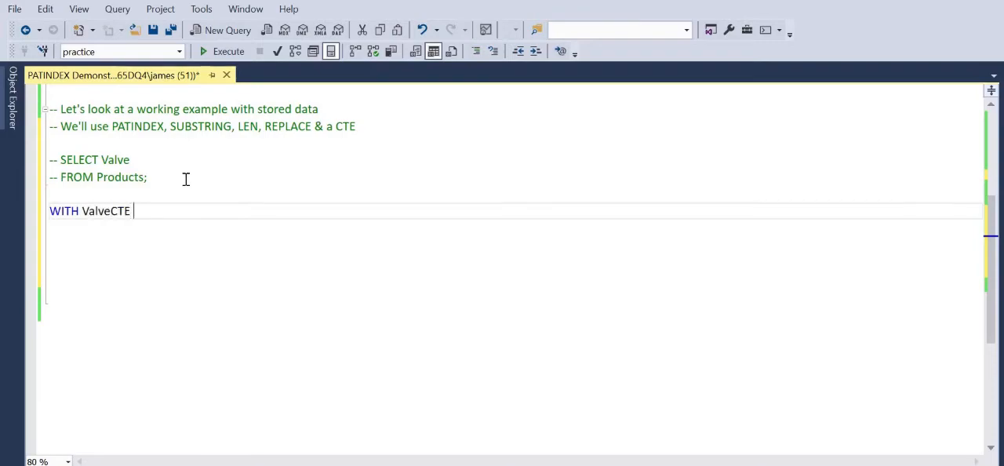
pyautogui.write('AS')
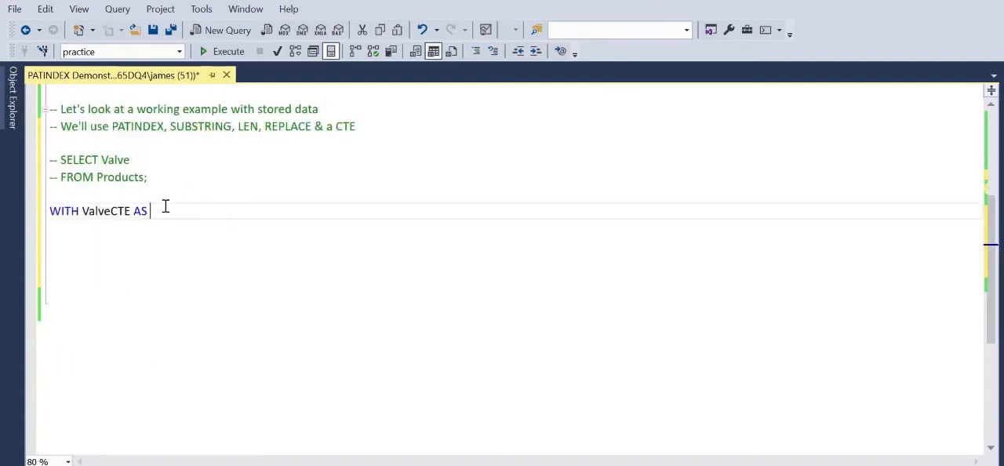
pyautogui.write('(')
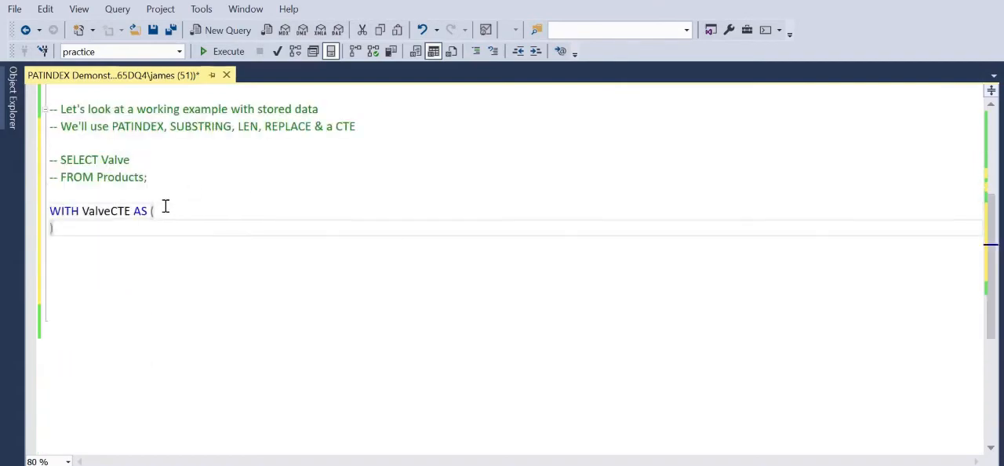
pyautogui.write('SELECT')
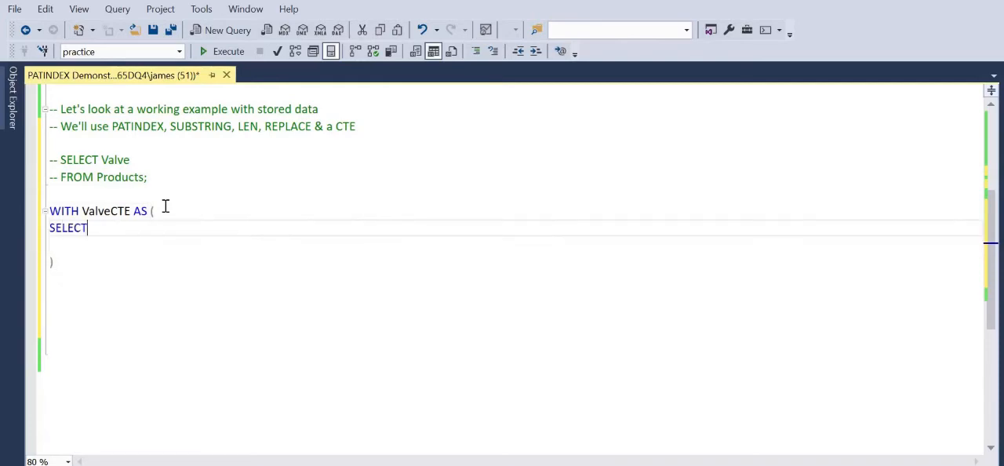
pyautogui.write('Valve,')
pyautogui.click(515, 245)
pyautogui.write('Code')
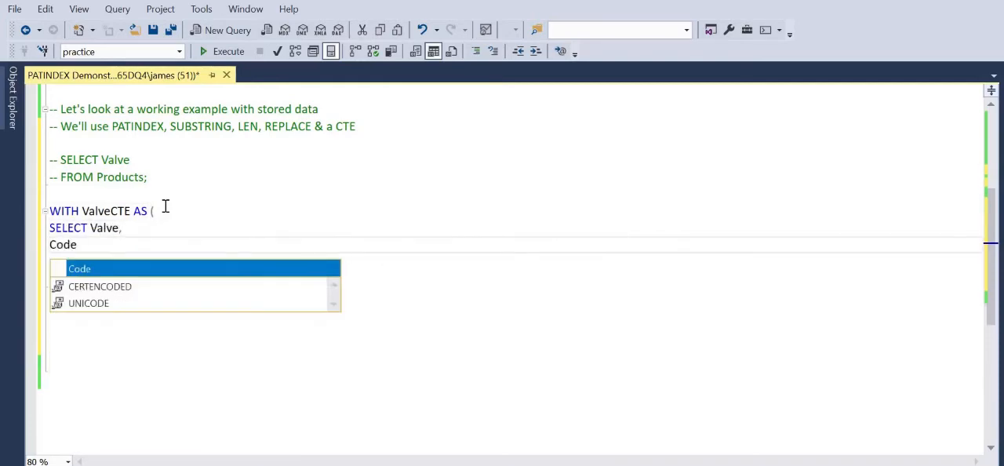
pyautogui.write('Position')
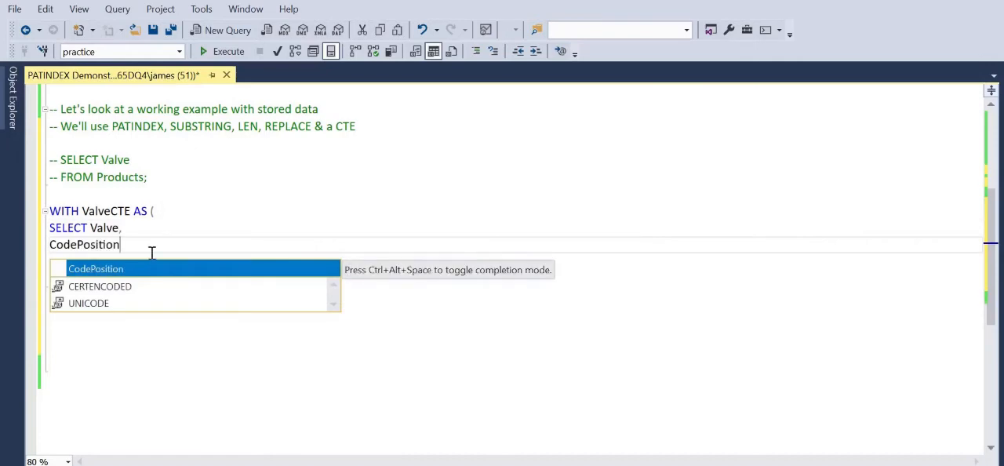
pyautogui.write('= PATINDEX')
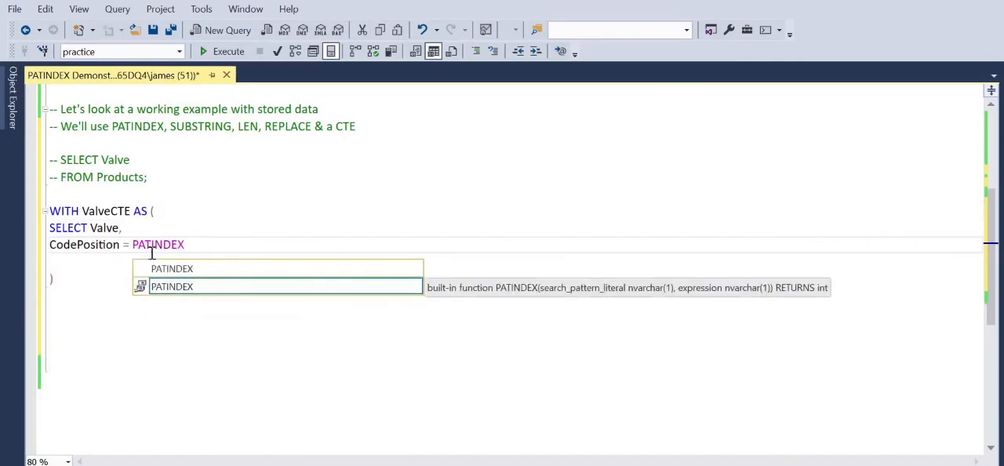
pyautogui.write("('%21%")
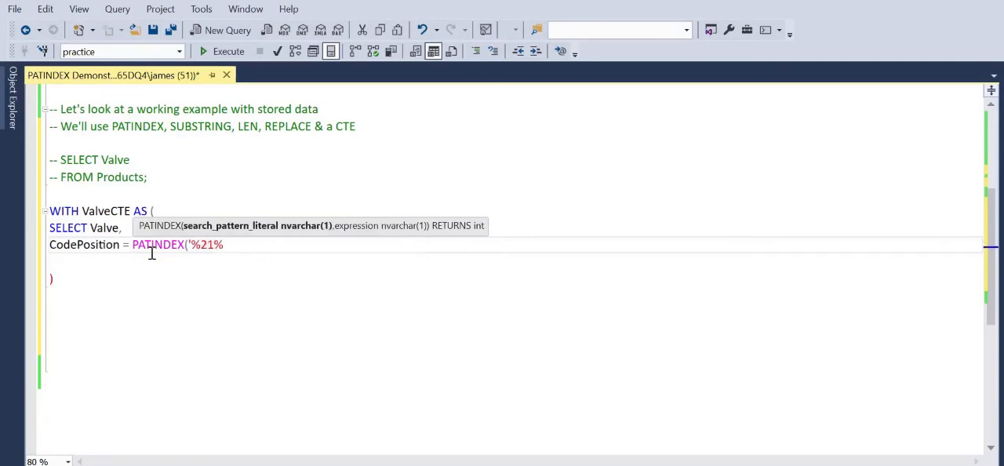
pyautogui.write('2')
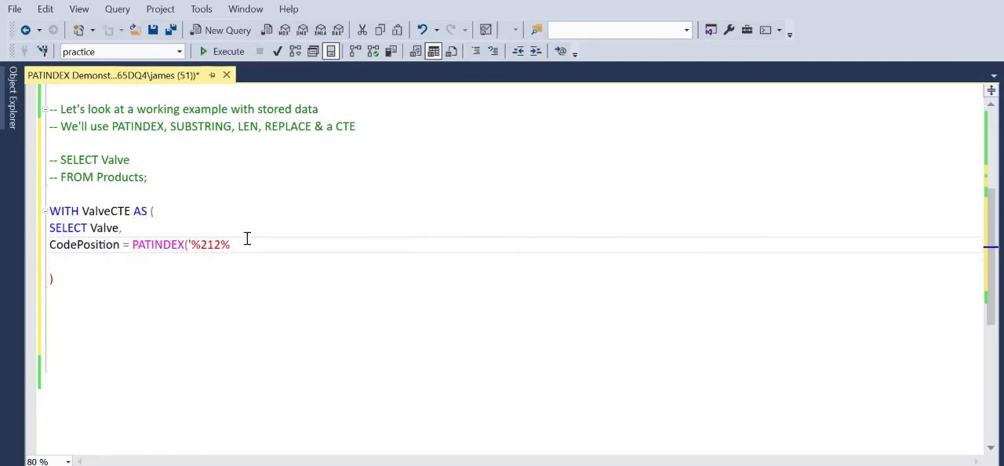
pyautogui.write(', Val')
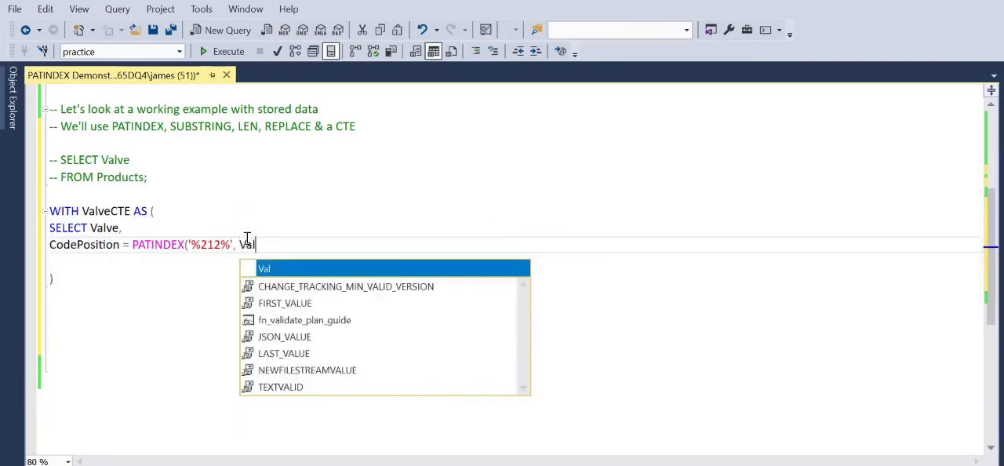
pyautogui.write('ve)')
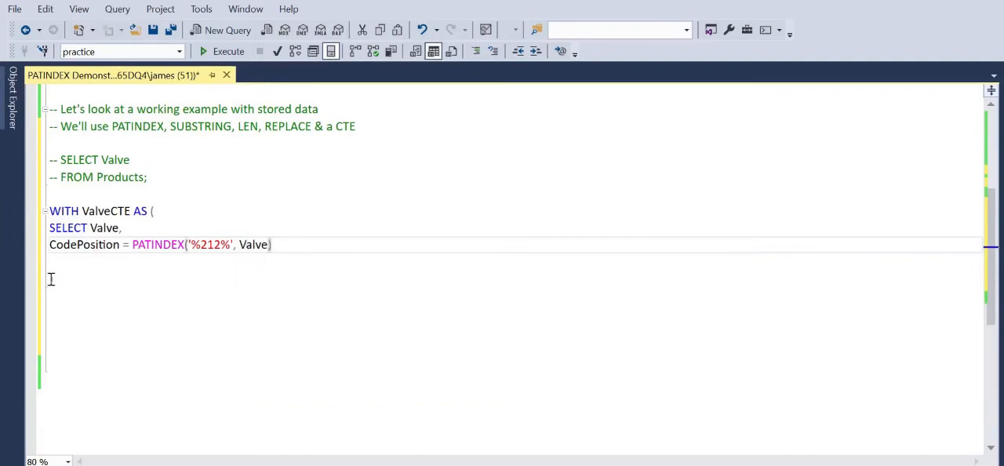
pyautogui.write('FROM Products')
pyautogui.write(')')
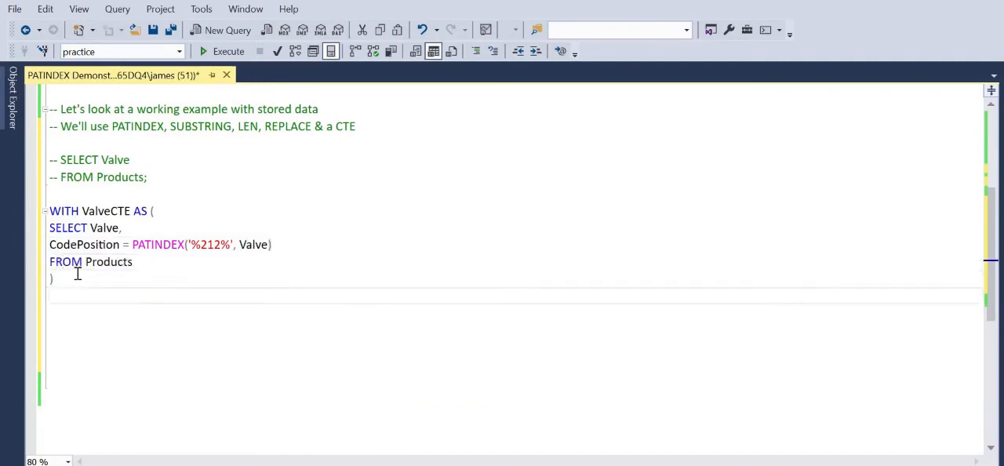
# Add the outer SELECT * FROM ValveCTE after the CTE
pyautogui.write('SELECT *')
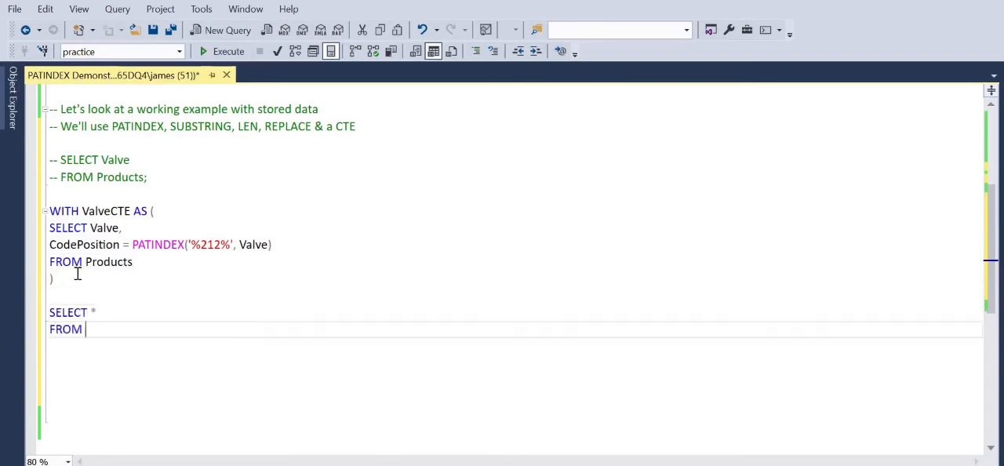
pyautogui.write('ValveCTE')
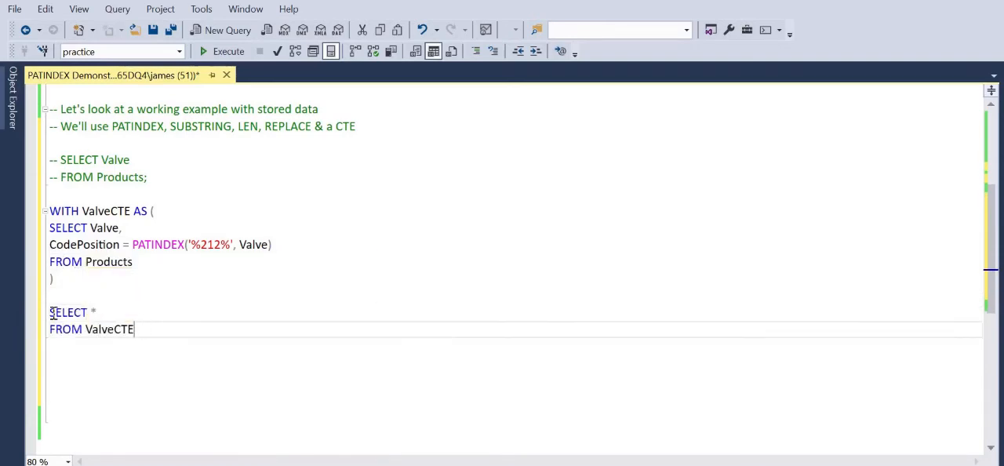
pyautogui.click(202, 50)
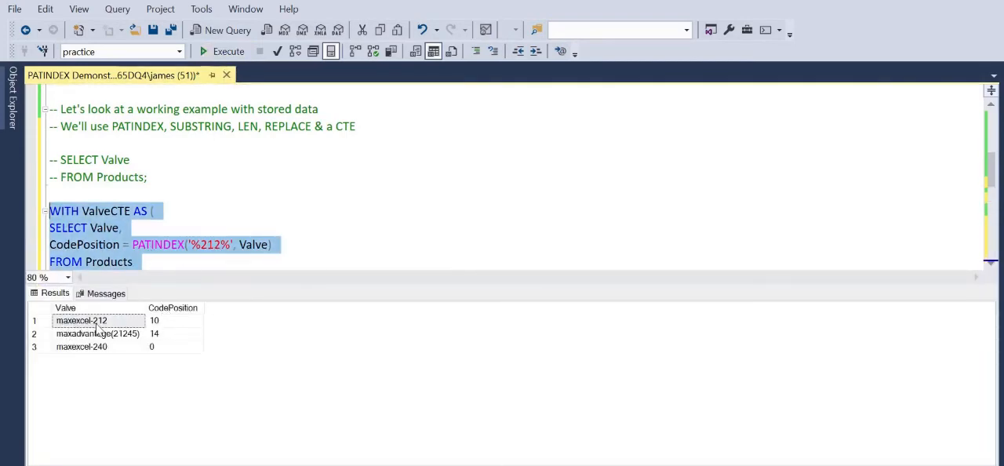
pyautogui.moveTo(113, 342)
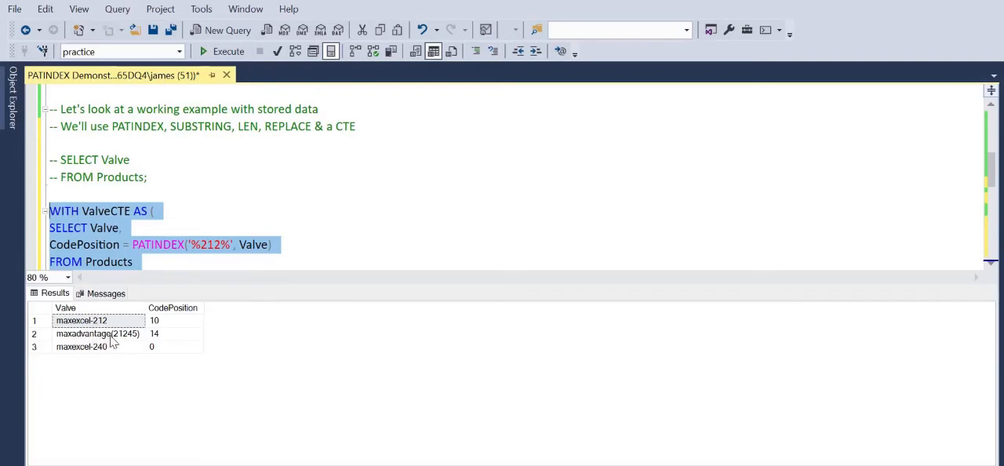
pyautogui.click(273, 245)
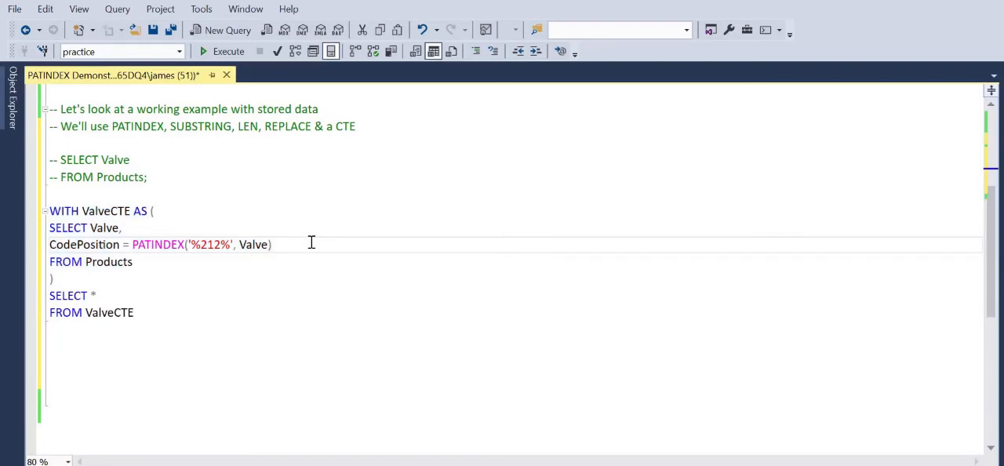
# Add HighValueCode = SUBSTRING(Valve, PATINDEX('%212%', Valve) +0, LEN(Valve)) to the CTE
pyautogui.write('HighValueCode =')
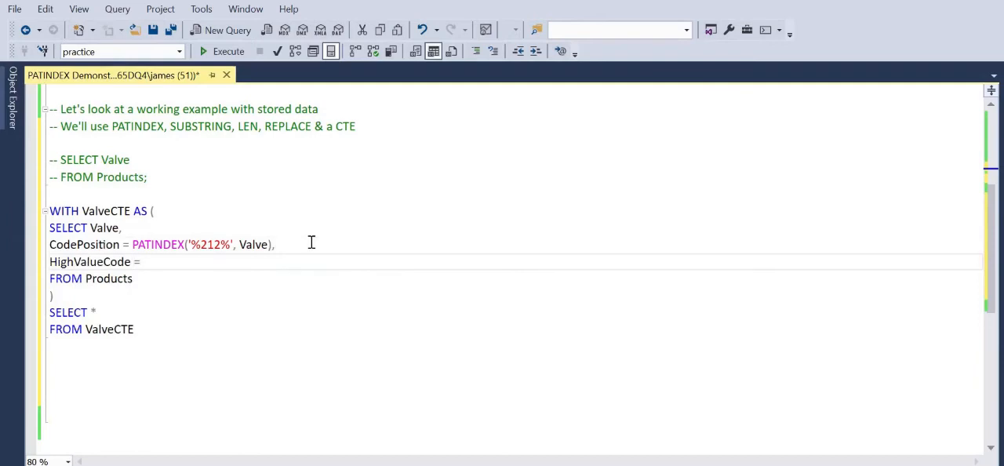
pyautogui.write('SUBSTRING(')
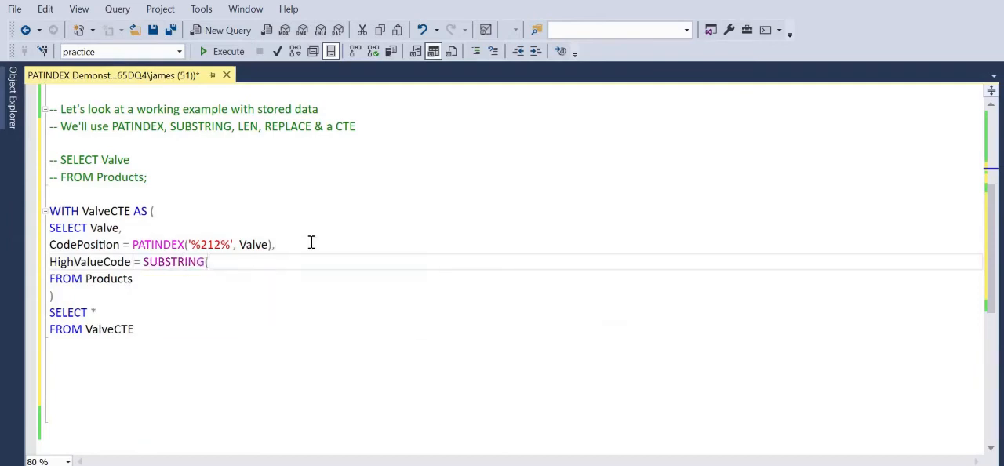
pyautogui.write('Valve,')
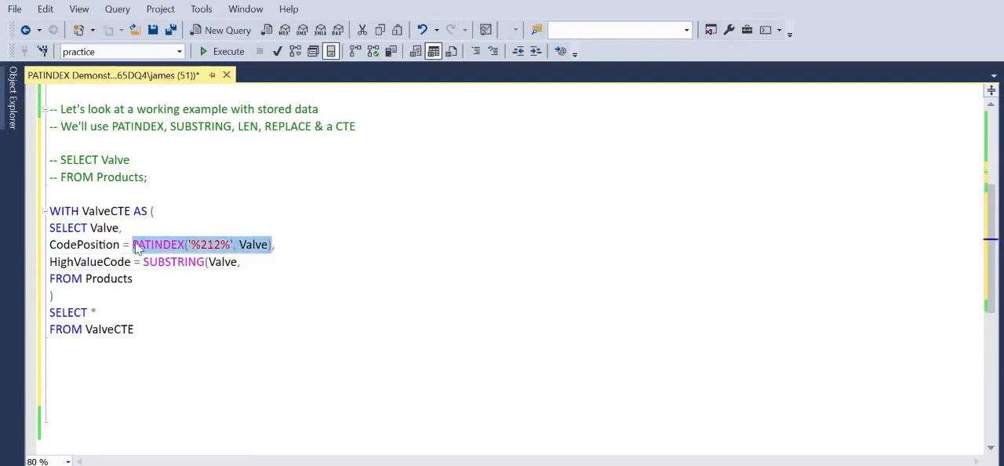
pyautogui.write("PATINDEX('%212%', Valve)")
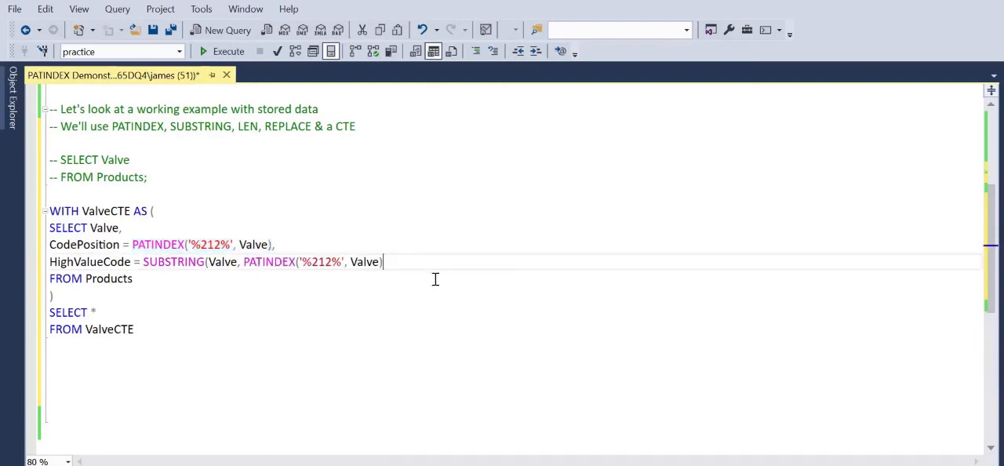
pyautogui.write('+0')
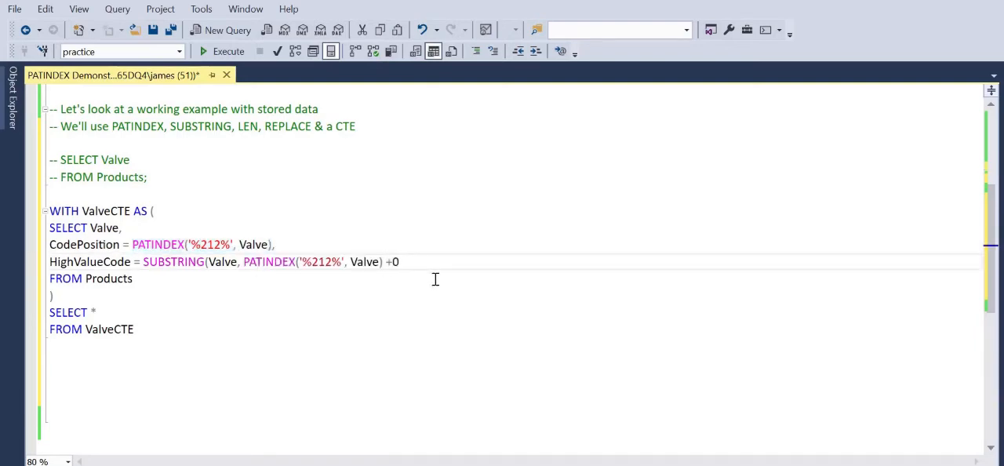
pyautogui.write(', LEN(Valve)')
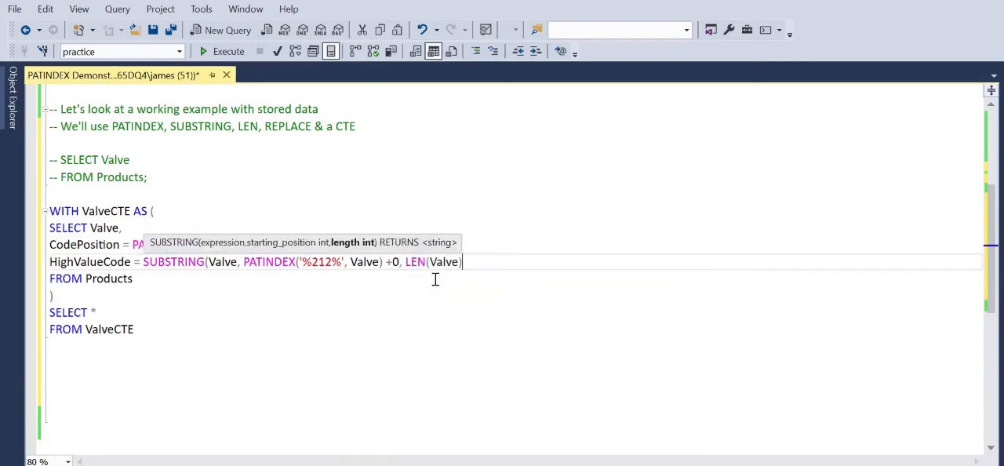
pyautogui.moveTo(521, 276)
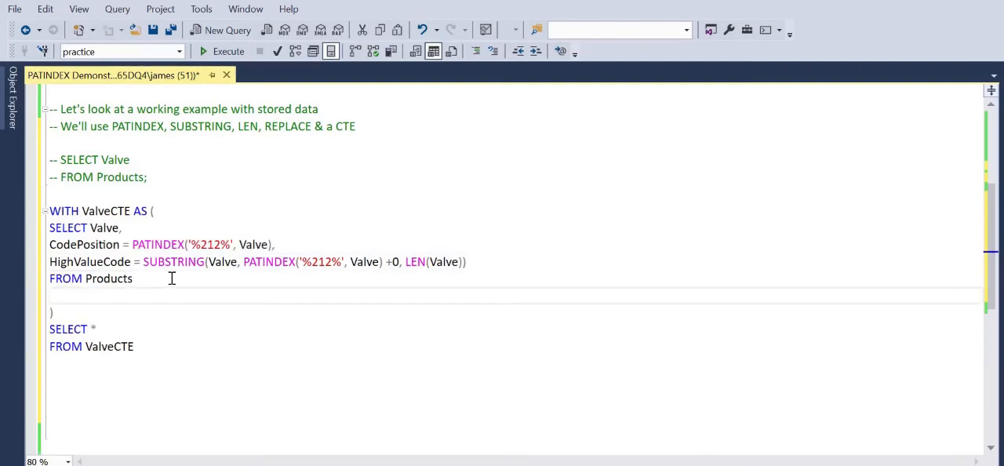
# Filter the CTE with WHERE Valve LIKE '%212%' after FROM Products
pyautogui.write('WHERE Valve K')
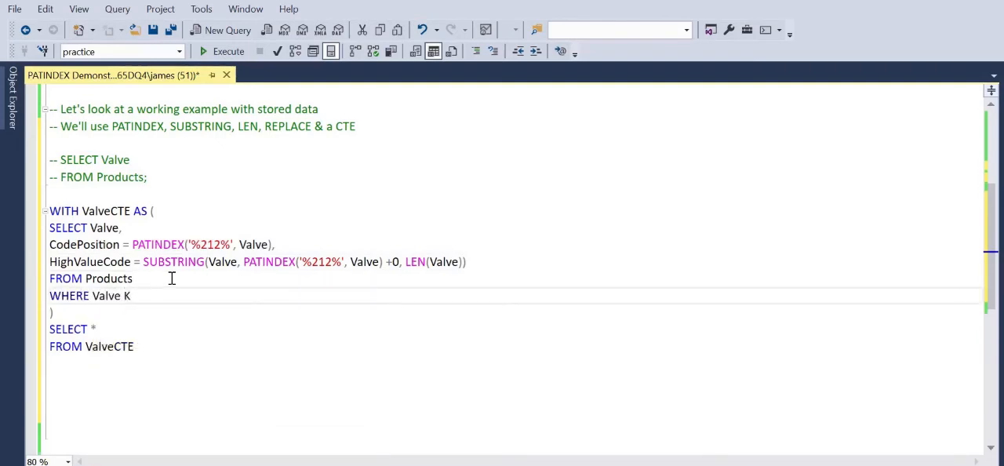
pyautogui.write('IKE')
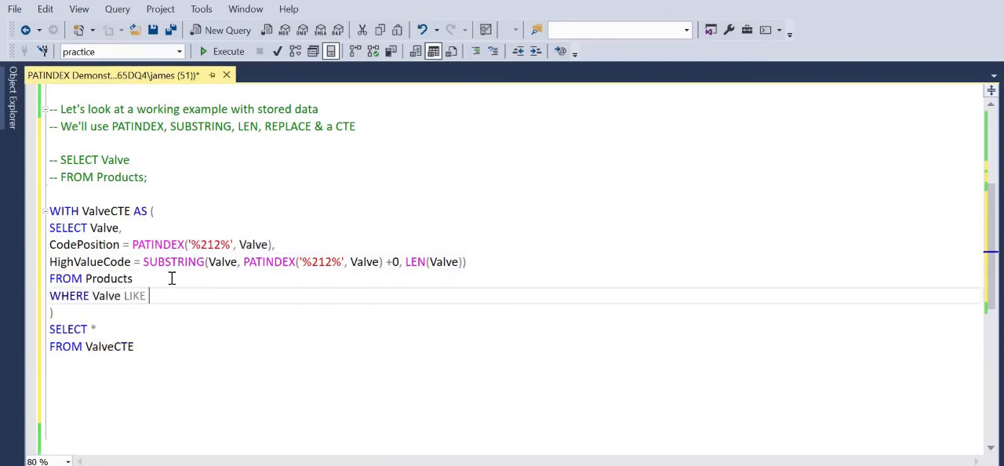
pyautogui.write("'%%'")
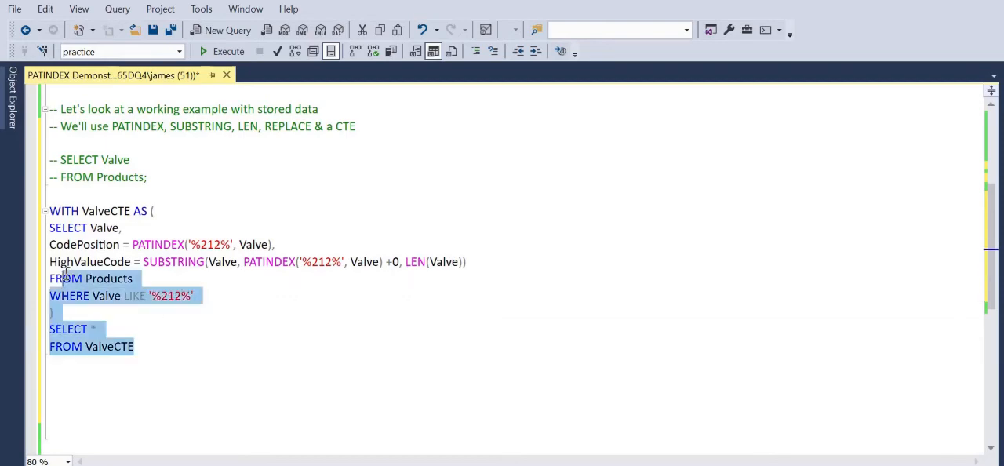
# Run the filtered ValveCTE query, returning the two 212 valves with codes 212 and 21245
pyautogui.click(229, 50)
pyautogui.write('-1')
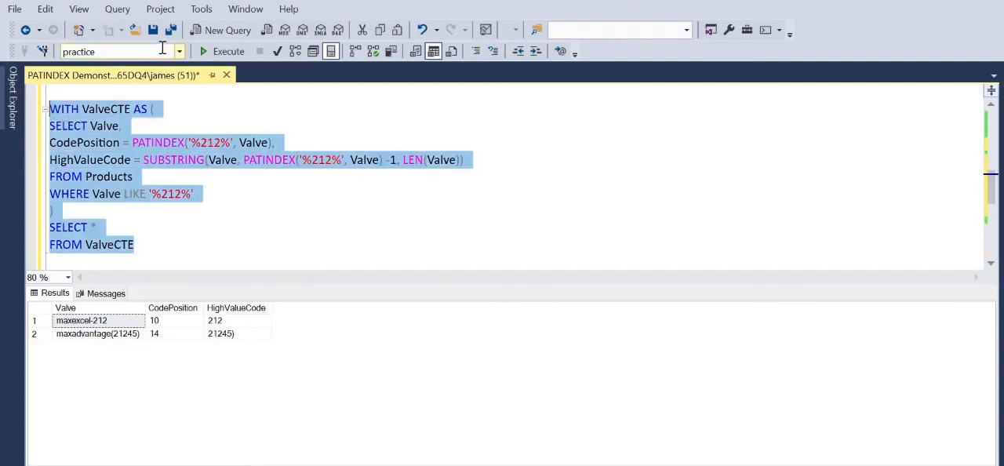
pyautogui.click(398, 211)
pyautogui.write('+0')
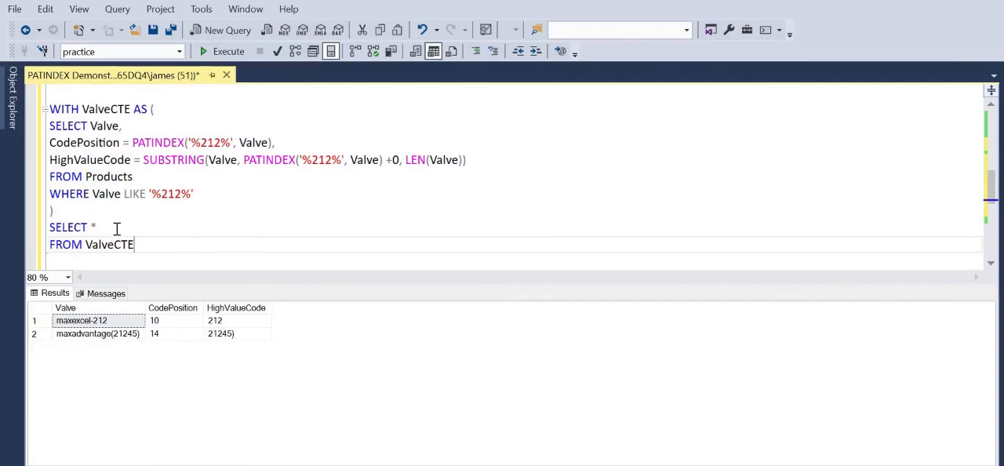
# Make the outer query SELECT Valve, CodePosition, HighValueCode = REPLACE(HighValueCode, ')', '') and run it
pyautogui.write('Valve')
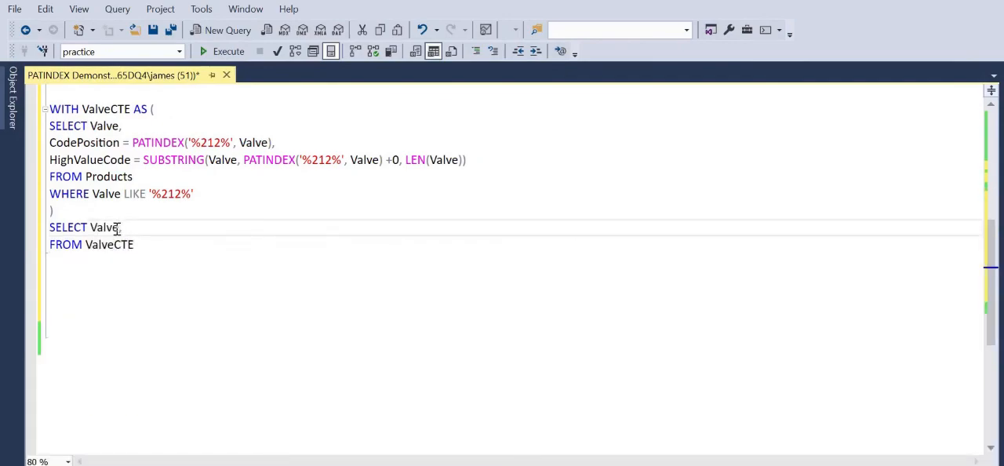
pyautogui.write('CodePosi')
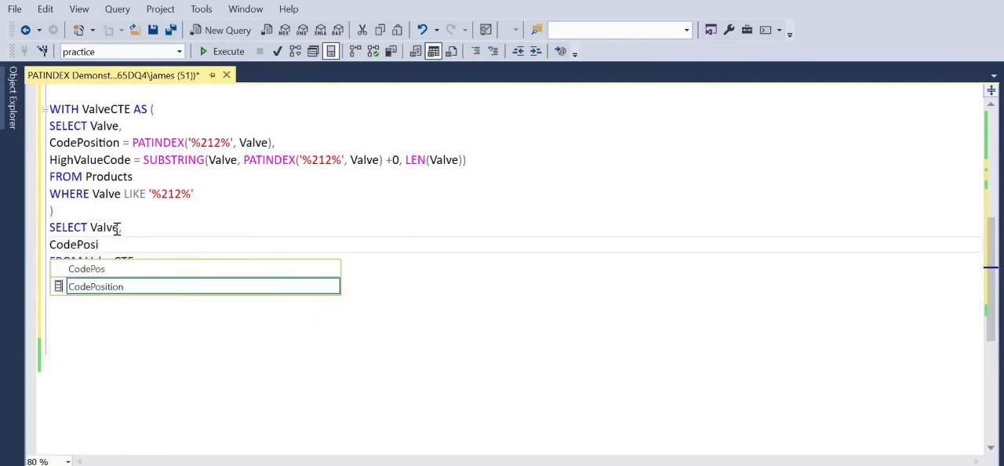
pyautogui.write('HighValueCO')
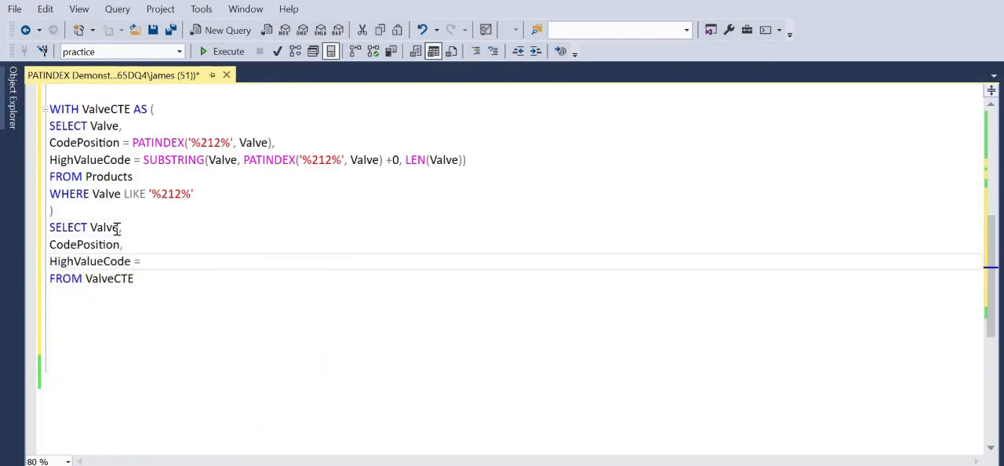
pyautogui.write('REPLACE(')
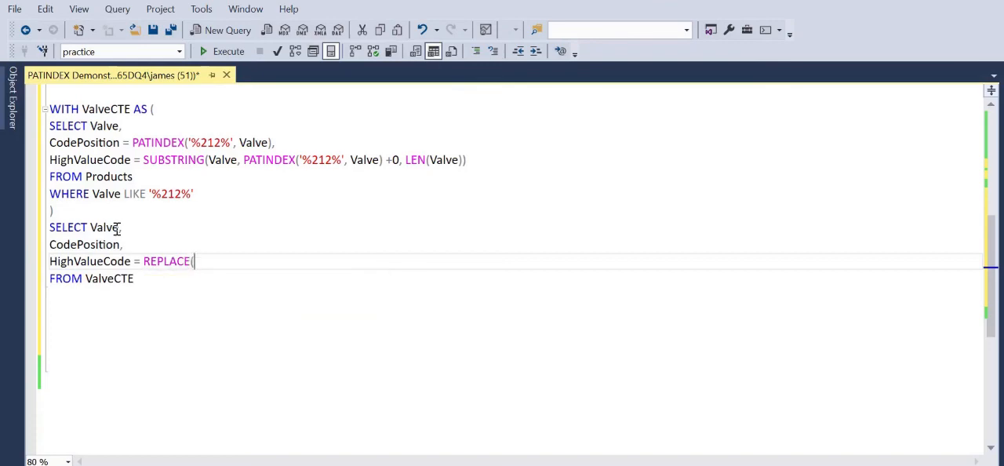
pyautogui.write('HighValueCode,')
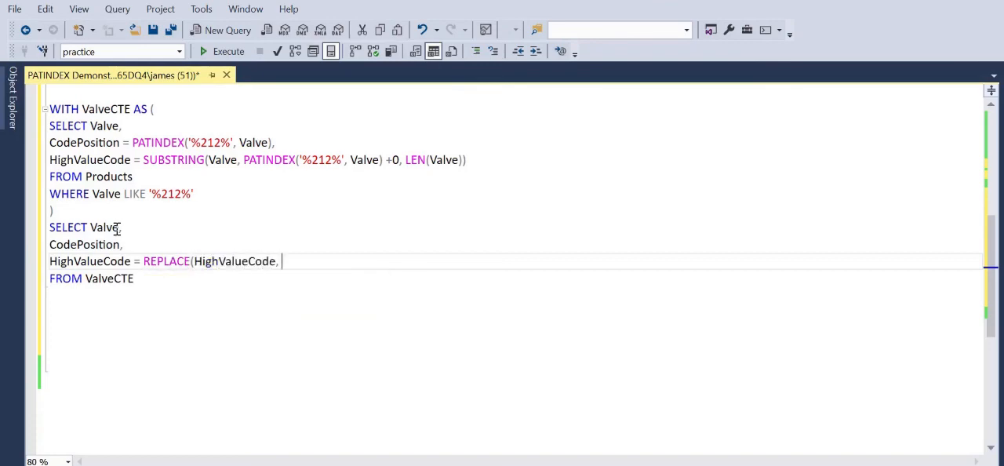
pyautogui.write("')")
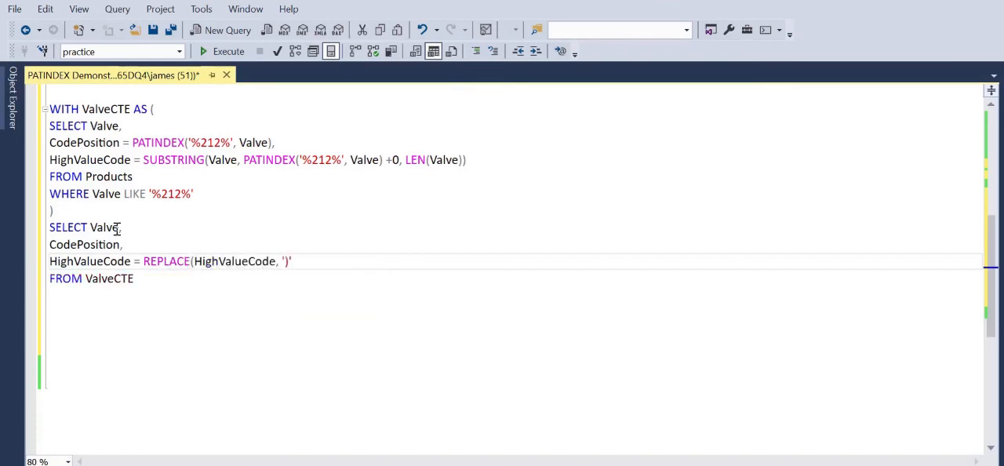
pyautogui.write(", '')")
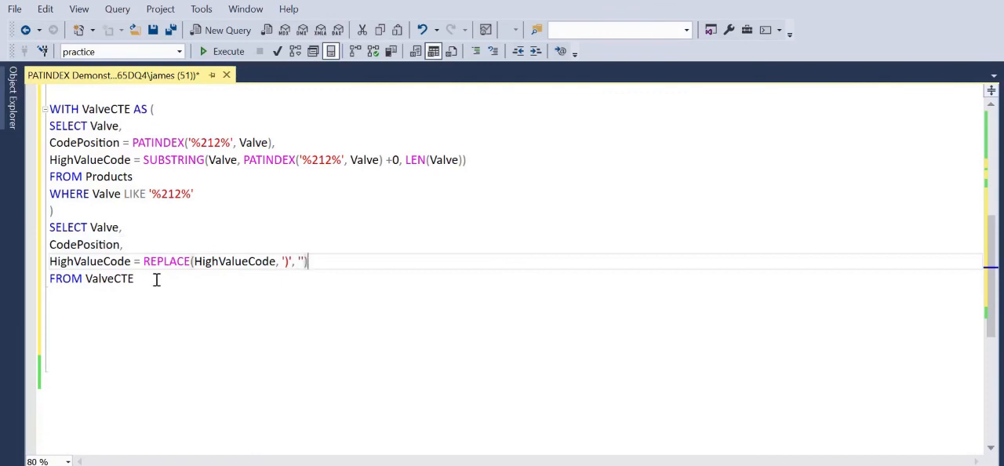
pyautogui.click(229, 50)
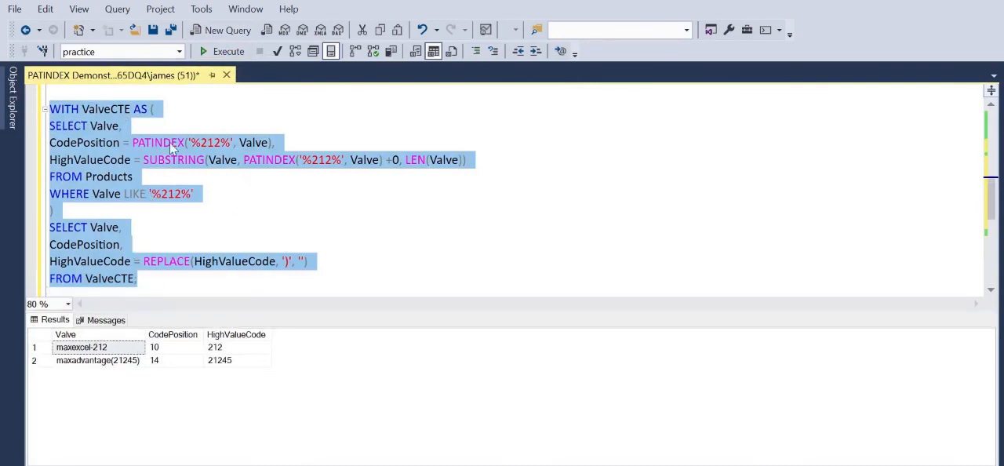
pyautogui.moveTo(232, 353)
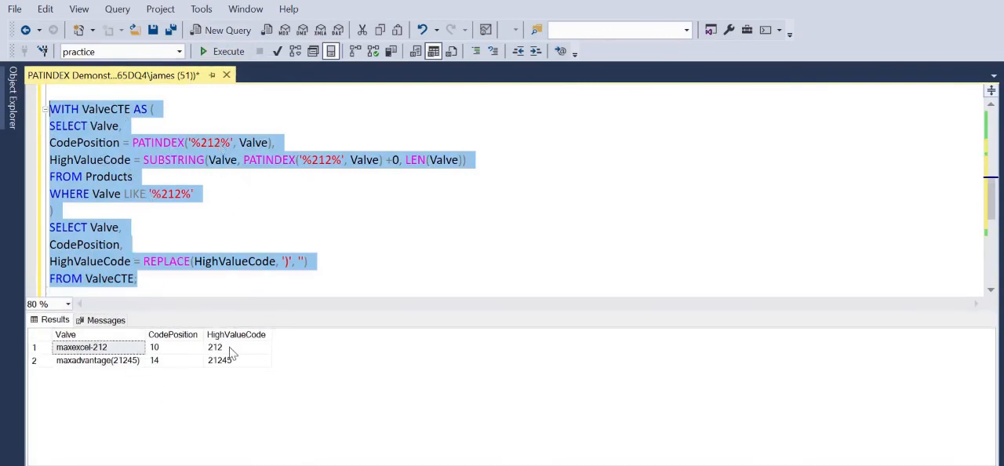